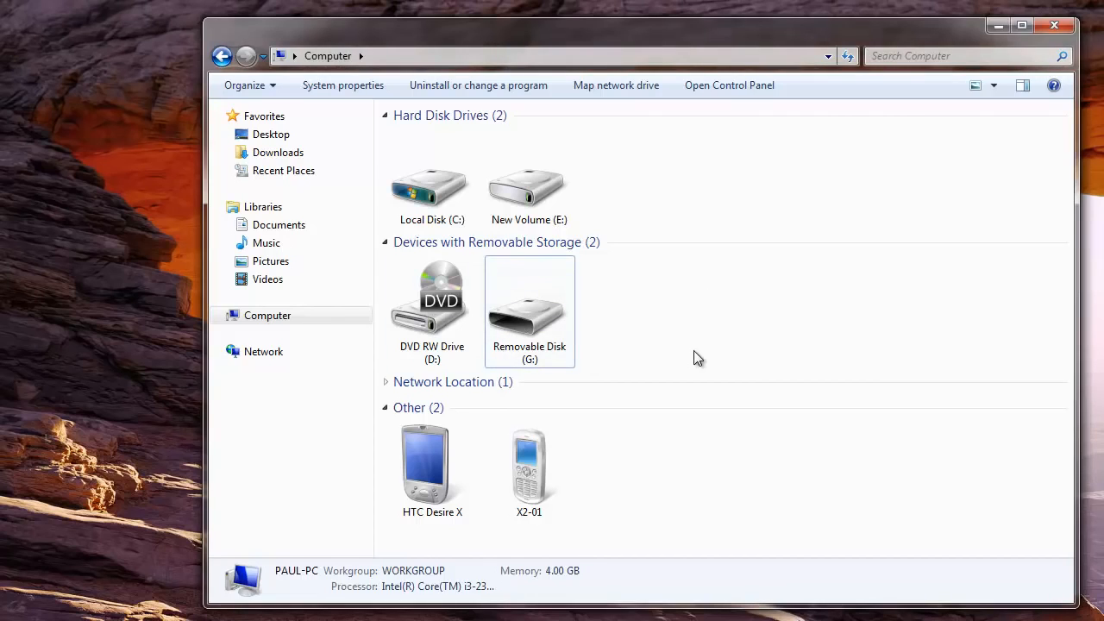
{"action": "mouse_move", "coordinate": [671, 345]}
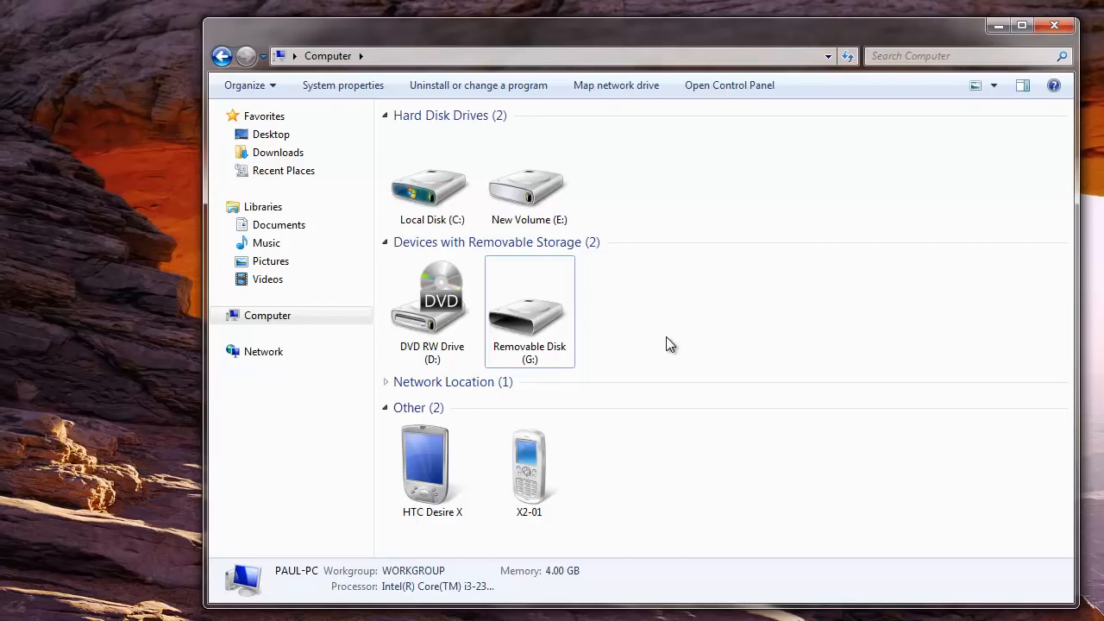
{"action": "mouse_move", "coordinate": [642, 345]}
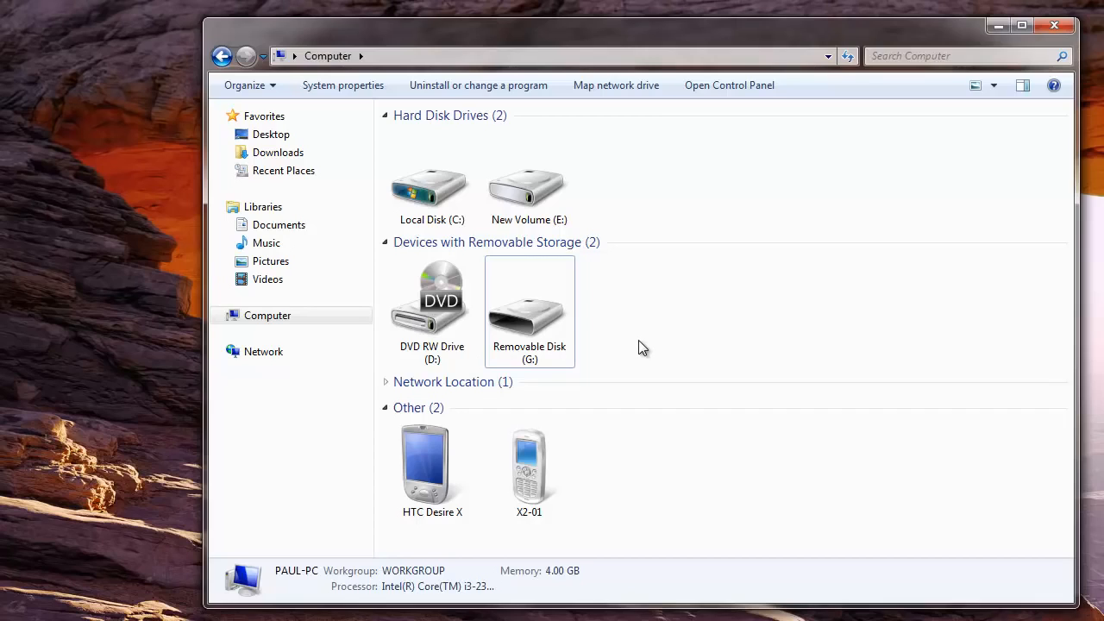
{"action": "mouse_move", "coordinate": [648, 348]}
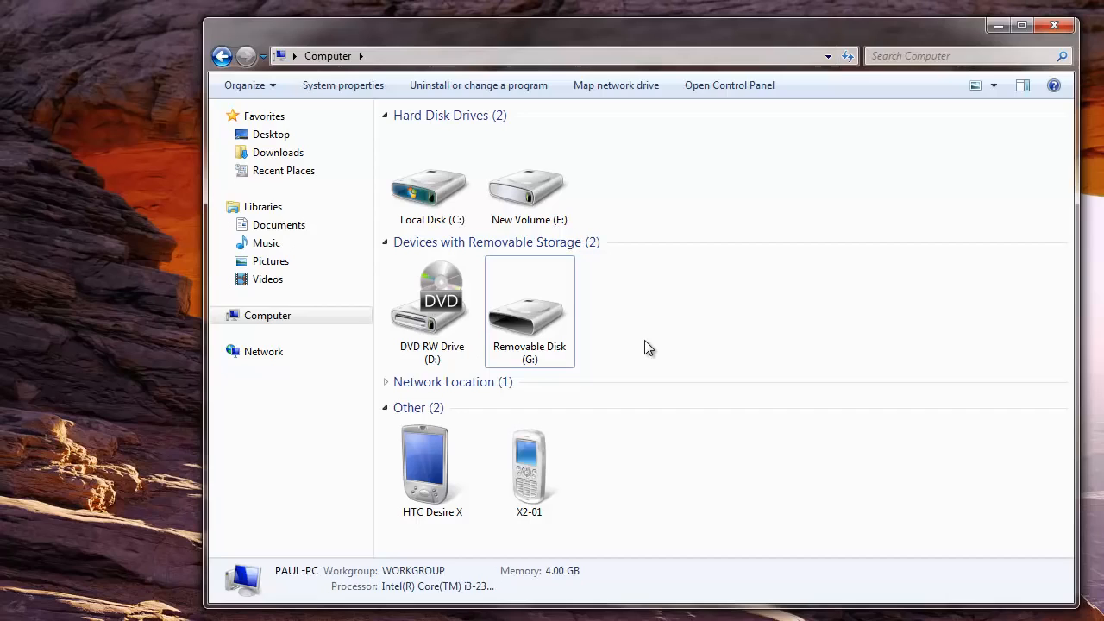
{"action": "mouse_move", "coordinate": [640, 357]}
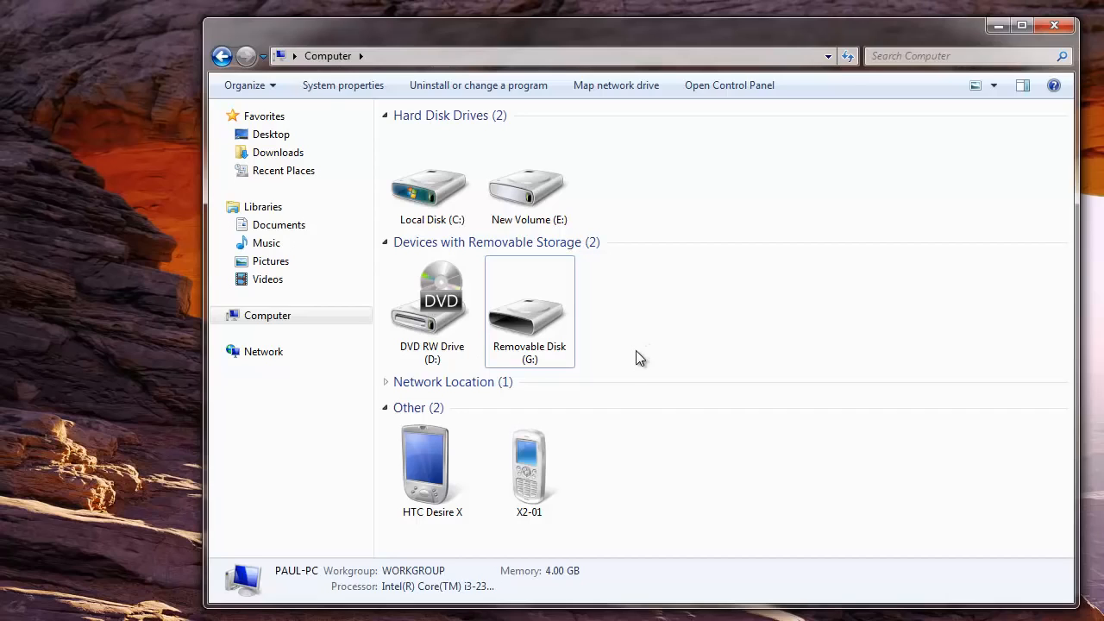
{"action": "mouse_move", "coordinate": [728, 361]}
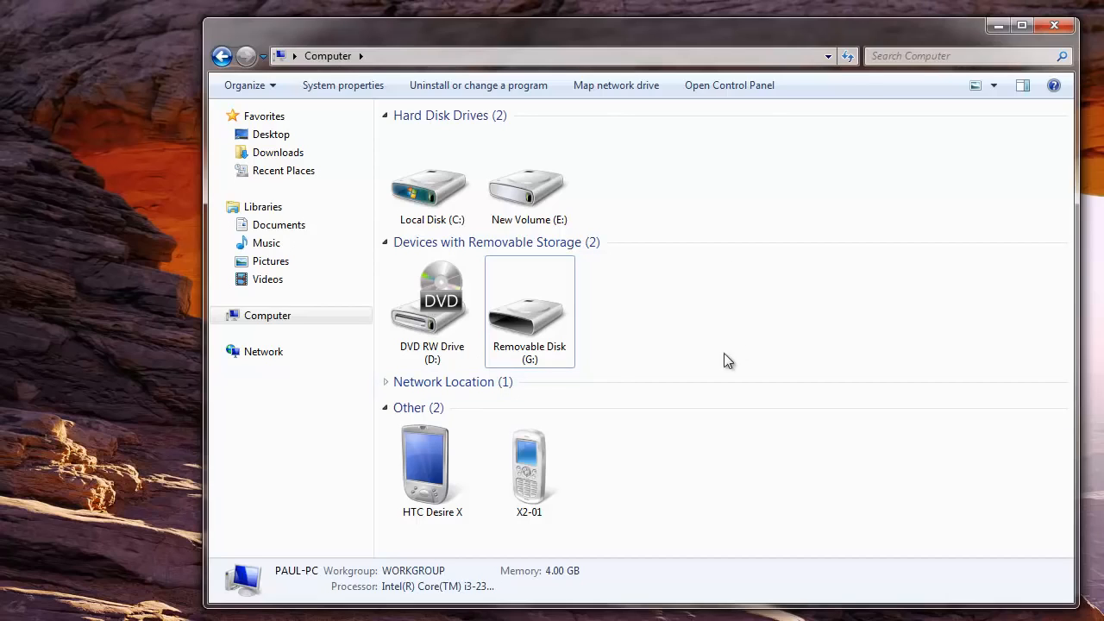
{"action": "mouse_move", "coordinate": [721, 317]}
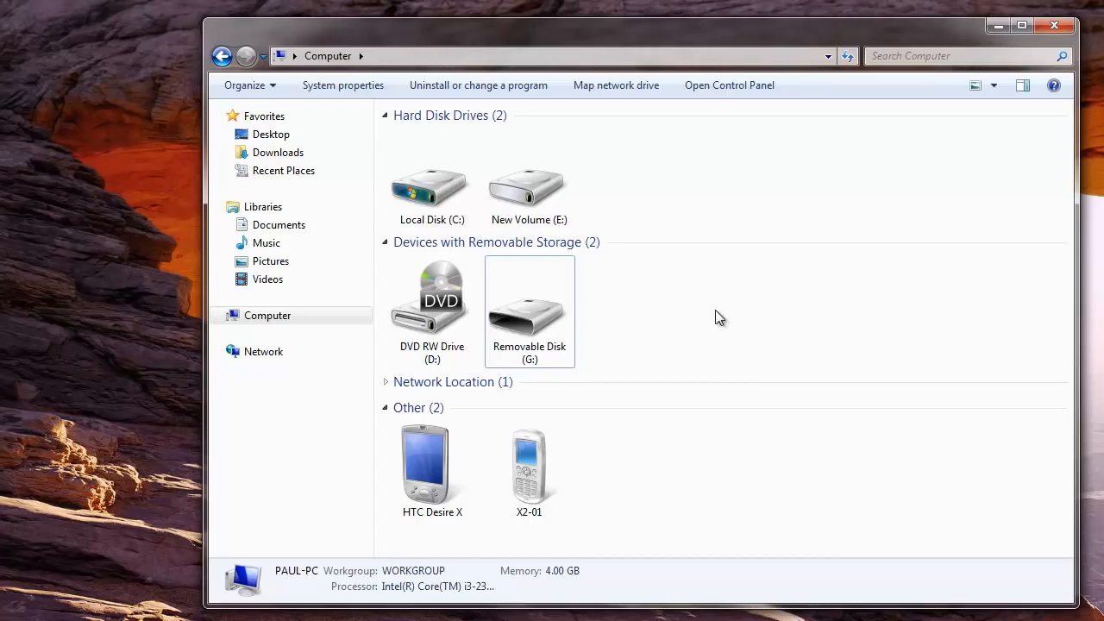
{"action": "mouse_move", "coordinate": [700, 336]}
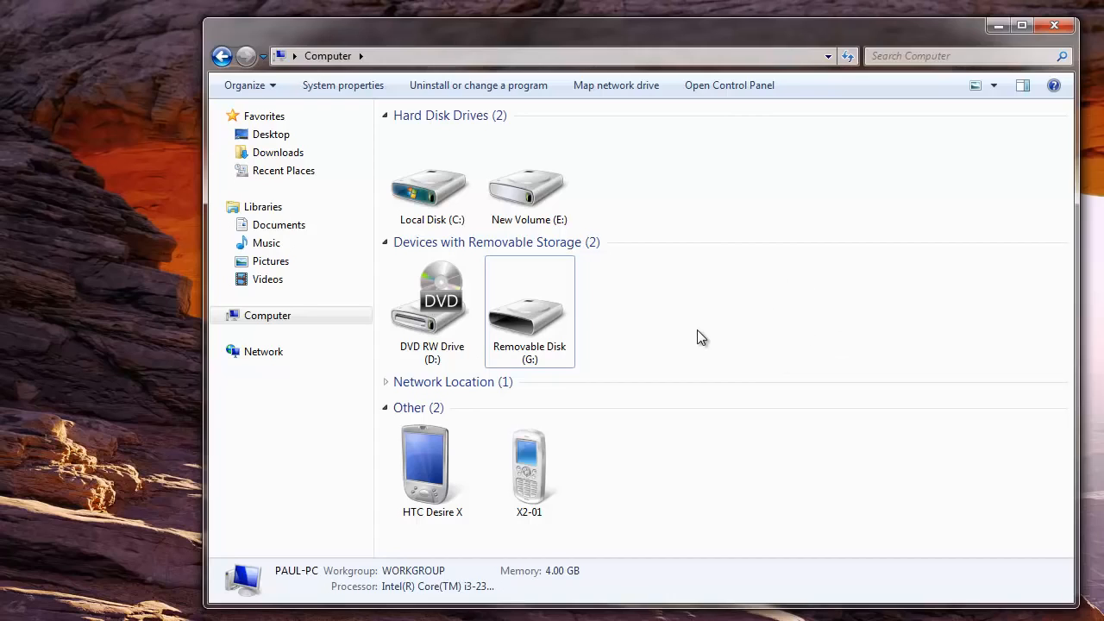
{"action": "mouse_move", "coordinate": [952, 189]}
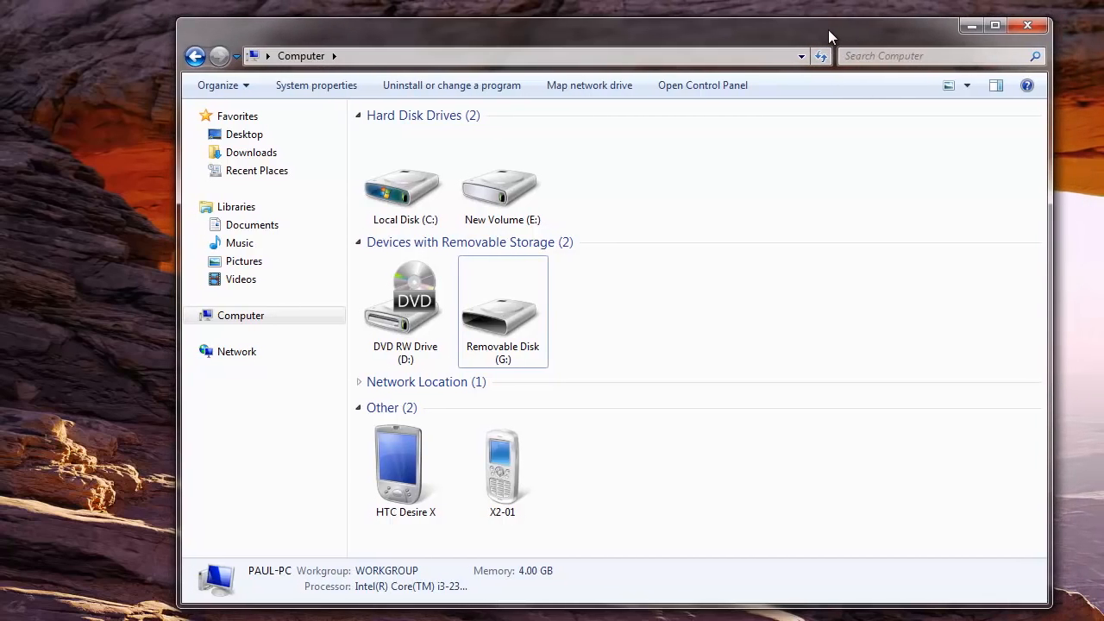
{"action": "mouse_move", "coordinate": [669, 338]}
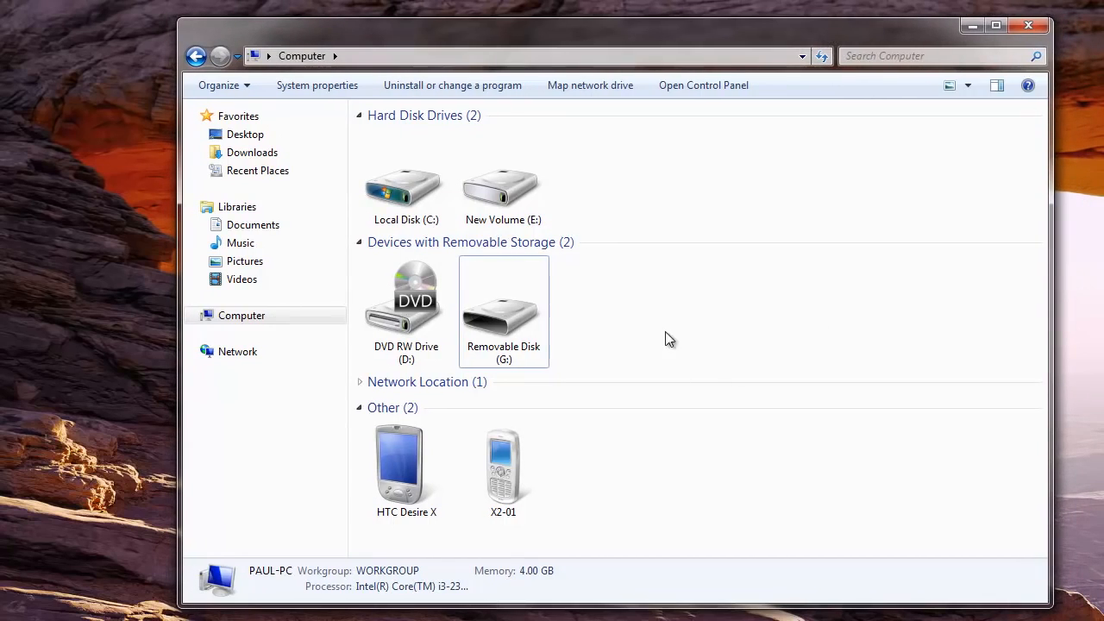
{"action": "mouse_move", "coordinate": [652, 326]}
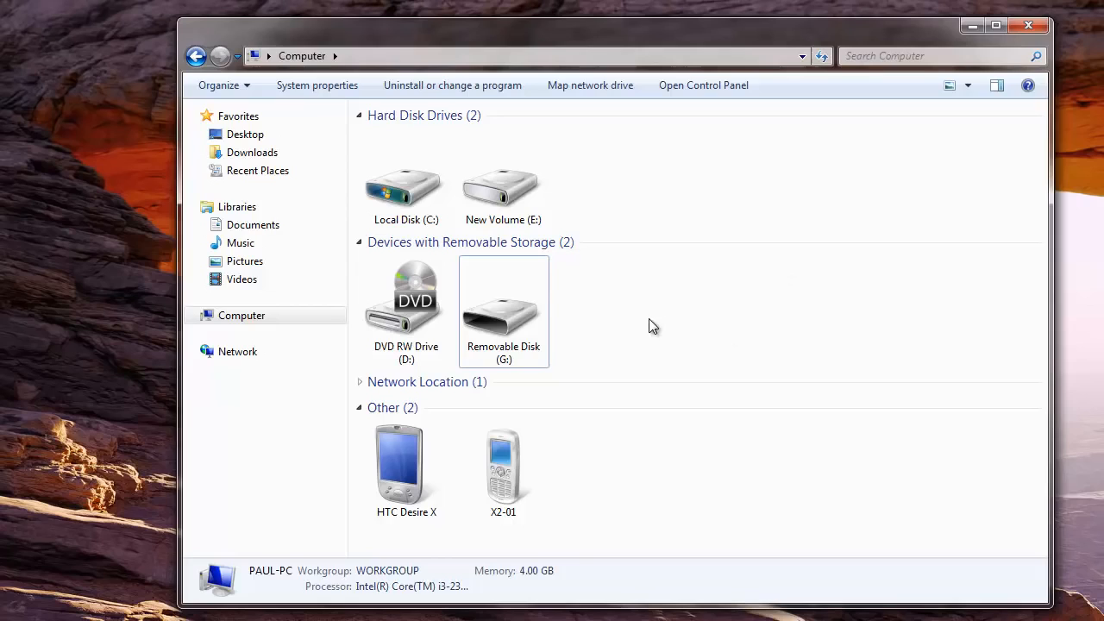
{"action": "mouse_move", "coordinate": [756, 362]}
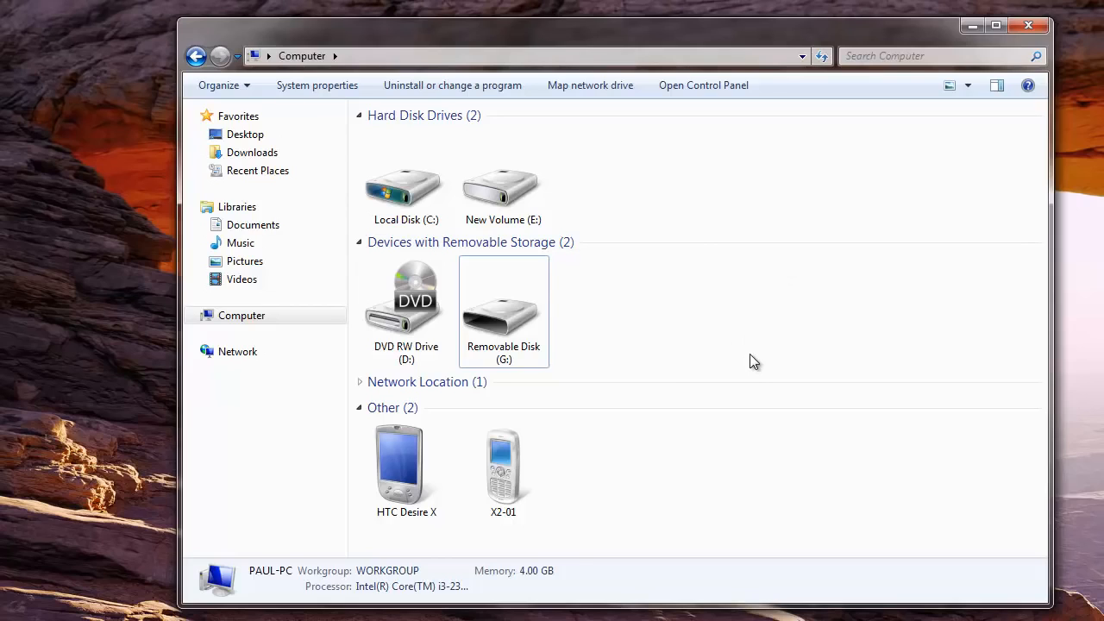
{"action": "mouse_move", "coordinate": [783, 310]}
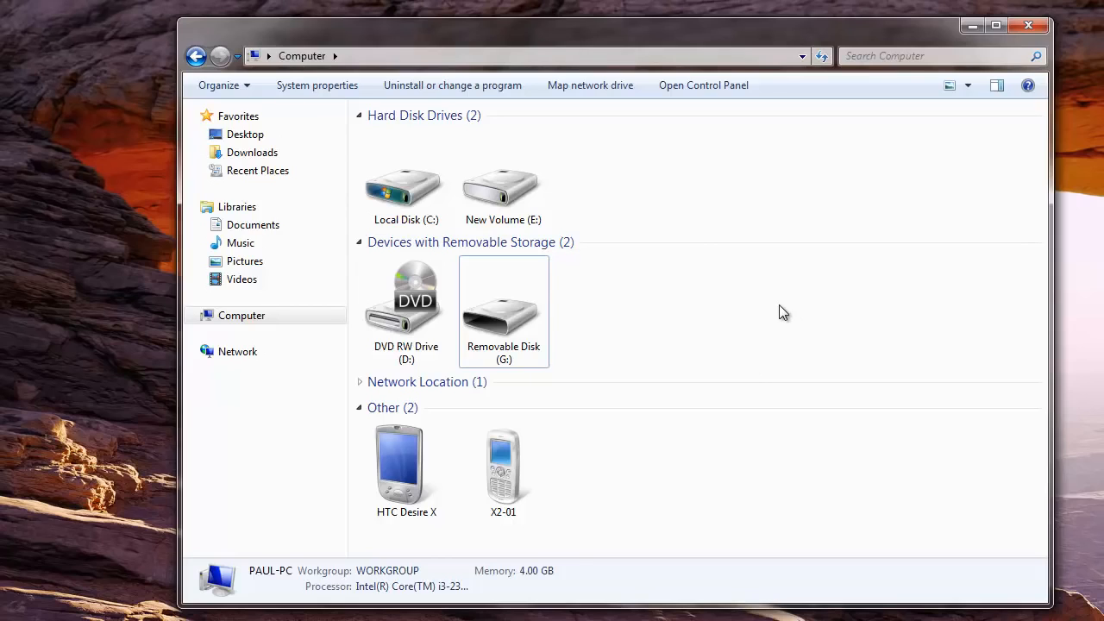
{"action": "mouse_move", "coordinate": [707, 338]}
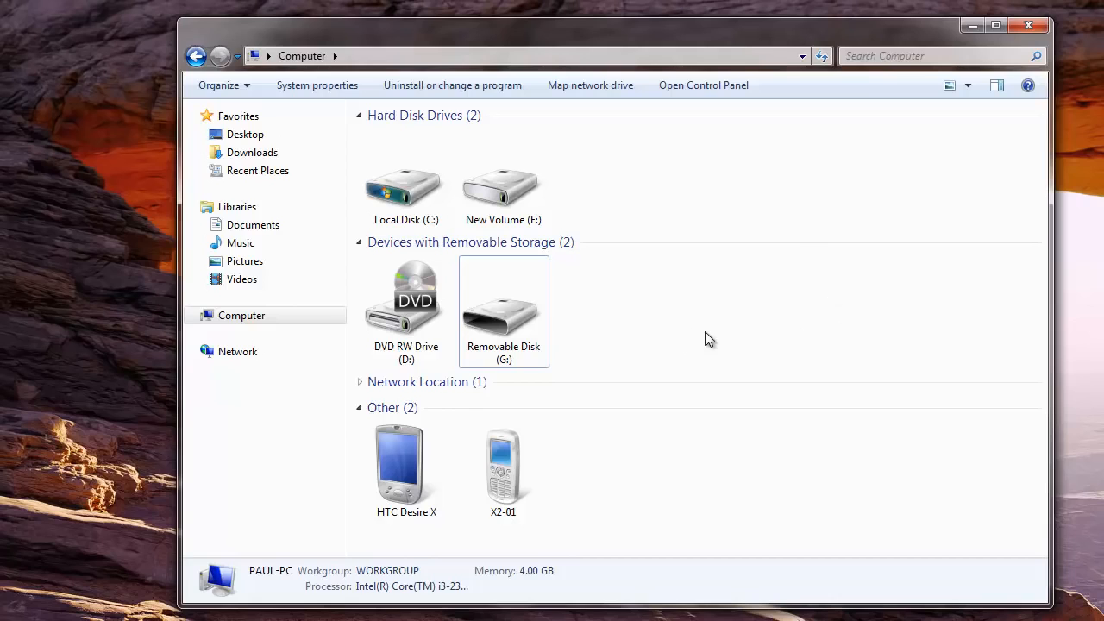
{"action": "mouse_move", "coordinate": [728, 309]}
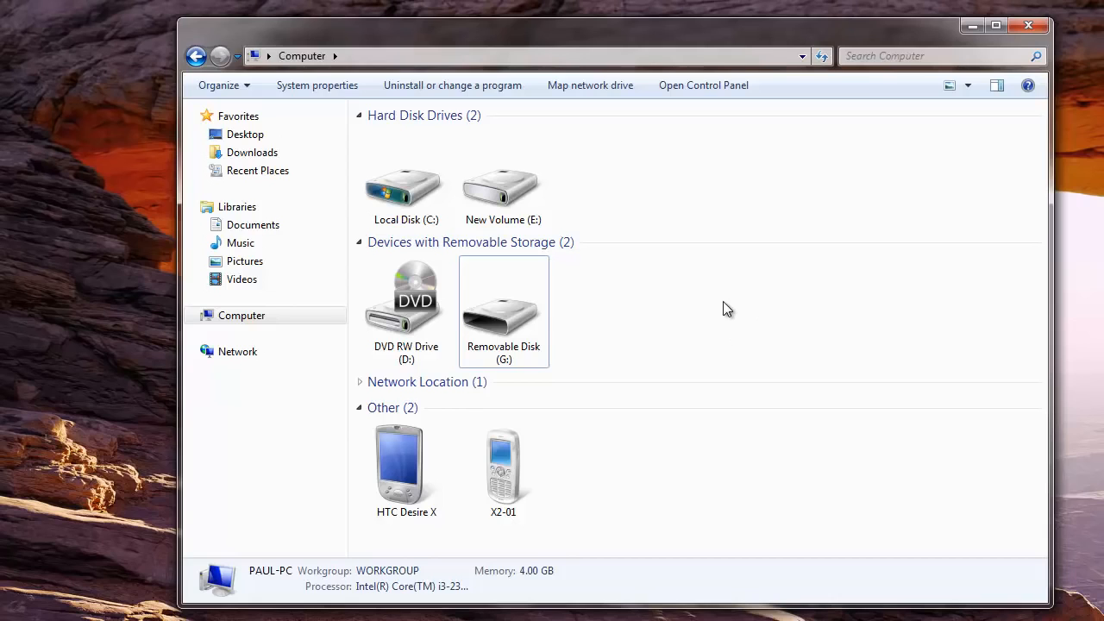
Step: Show the Tools page of Removable Disk (G:) properties with error checking, defragmentation and backup
{"action": "right_click", "coordinate": [503, 297]}
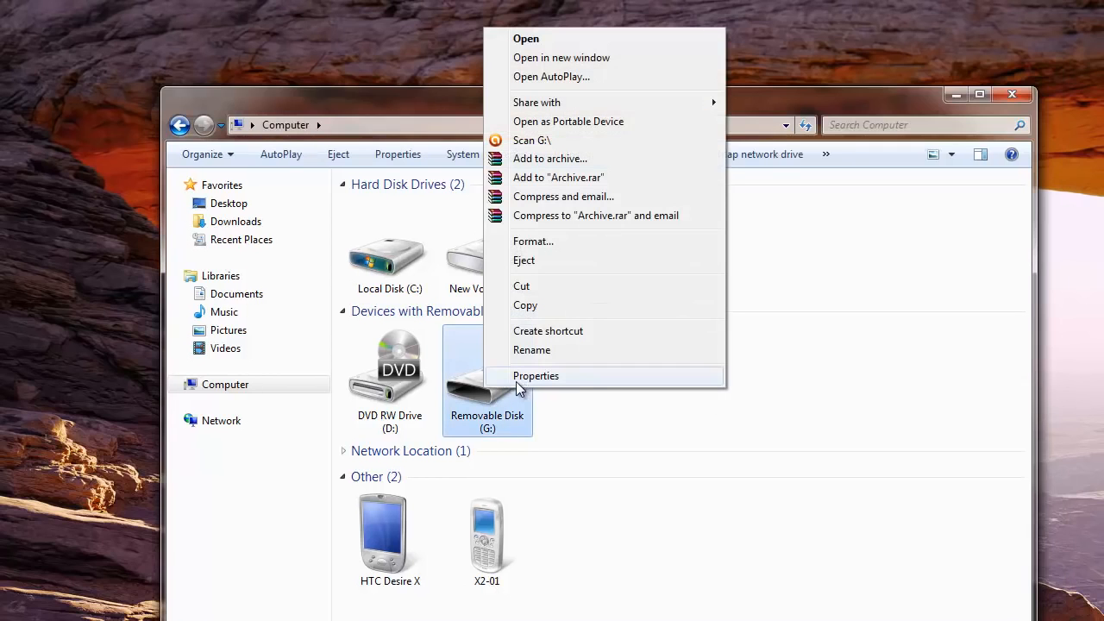
{"action": "left_click", "coordinate": [535, 376]}
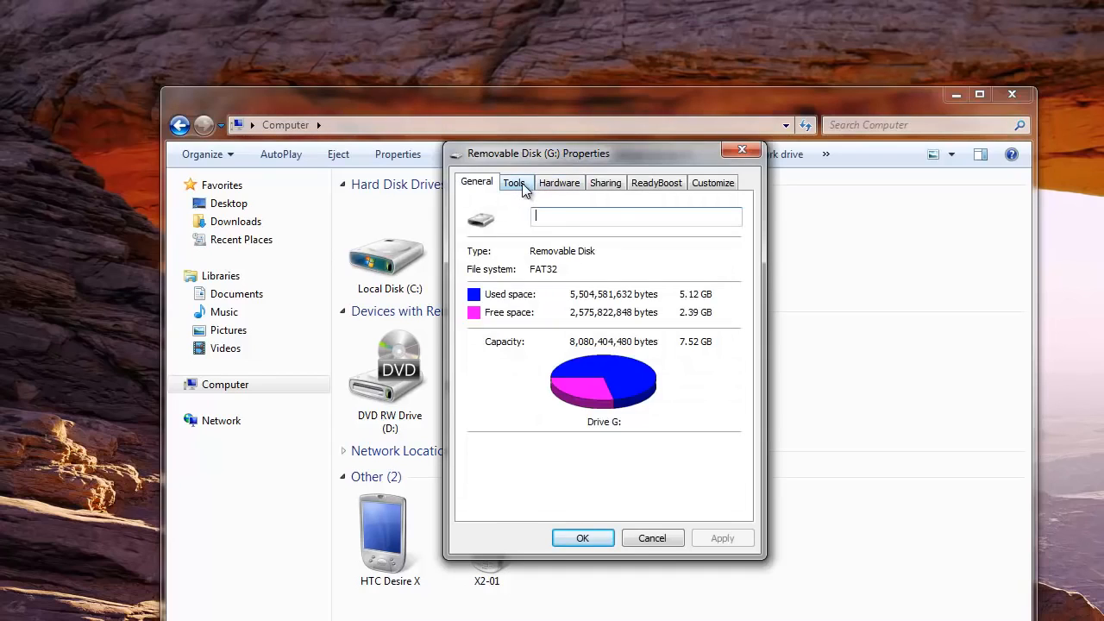
{"action": "left_click", "coordinate": [514, 183]}
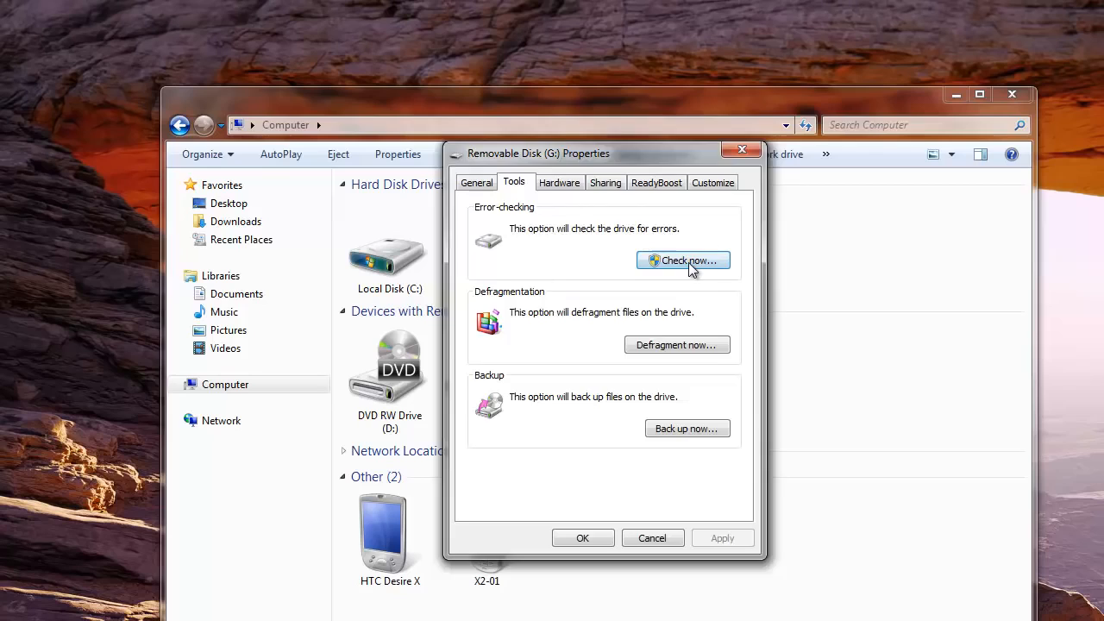
Step: Run a check of G: that fixes file system errors and attempts bad sector recovery
{"action": "left_click", "coordinate": [683, 260]}
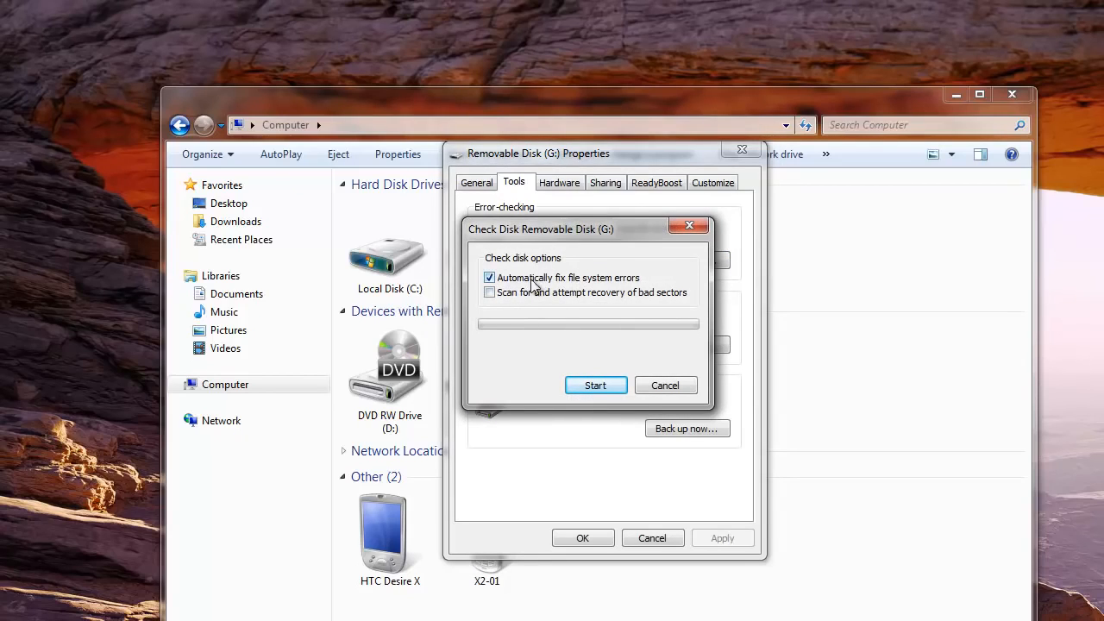
{"action": "left_click", "coordinate": [490, 294]}
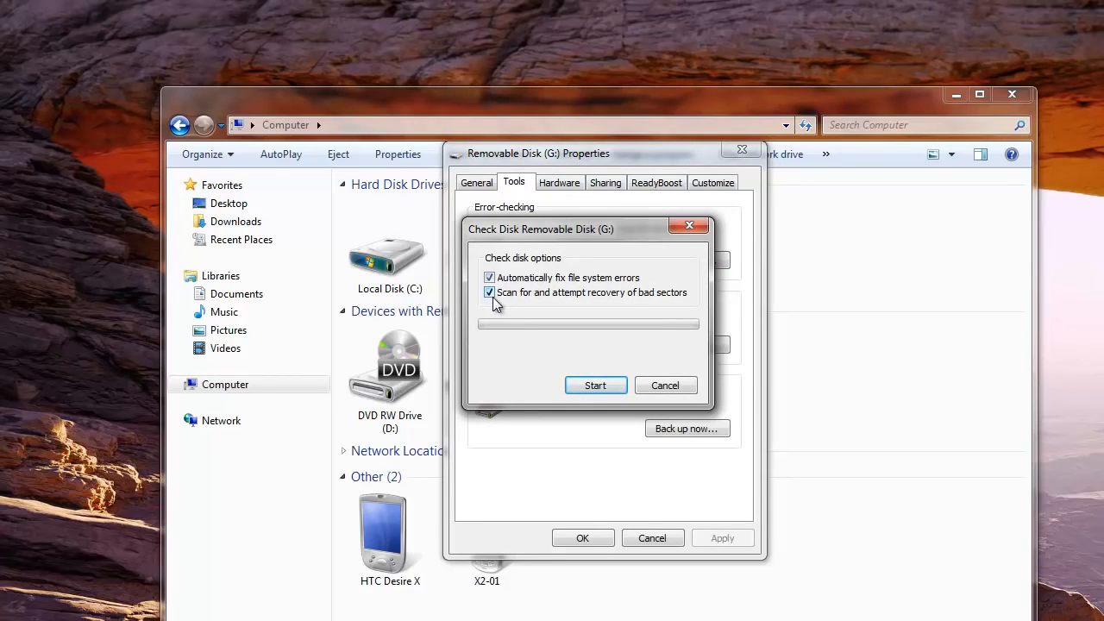
{"action": "mouse_move", "coordinate": [525, 307]}
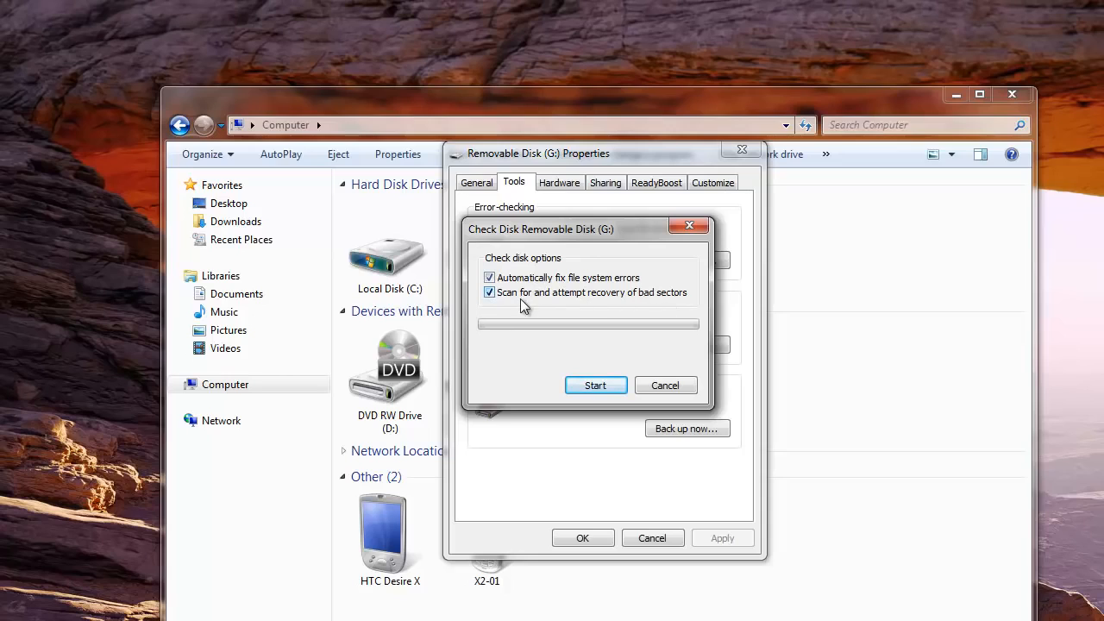
{"action": "mouse_move", "coordinate": [595, 386]}
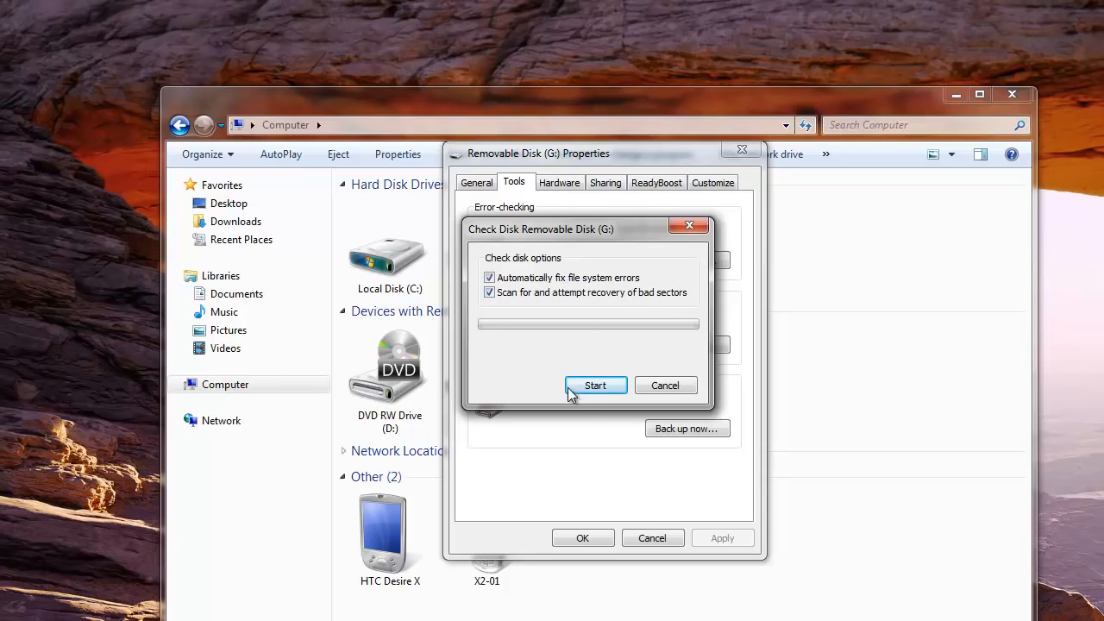
{"action": "mouse_move", "coordinate": [600, 392]}
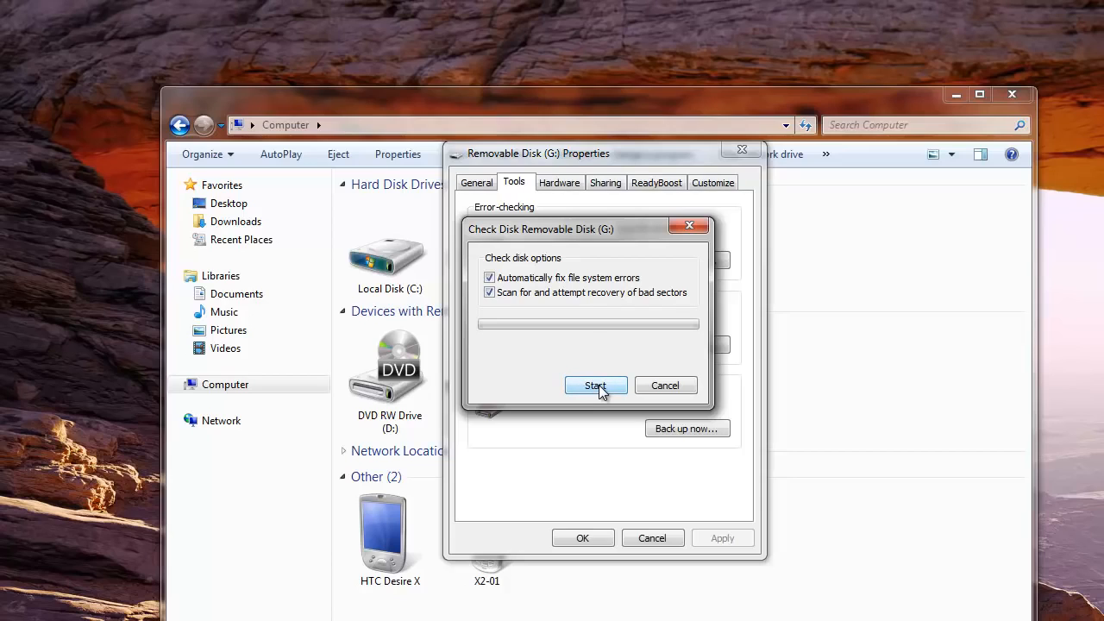
{"action": "left_click", "coordinate": [595, 384]}
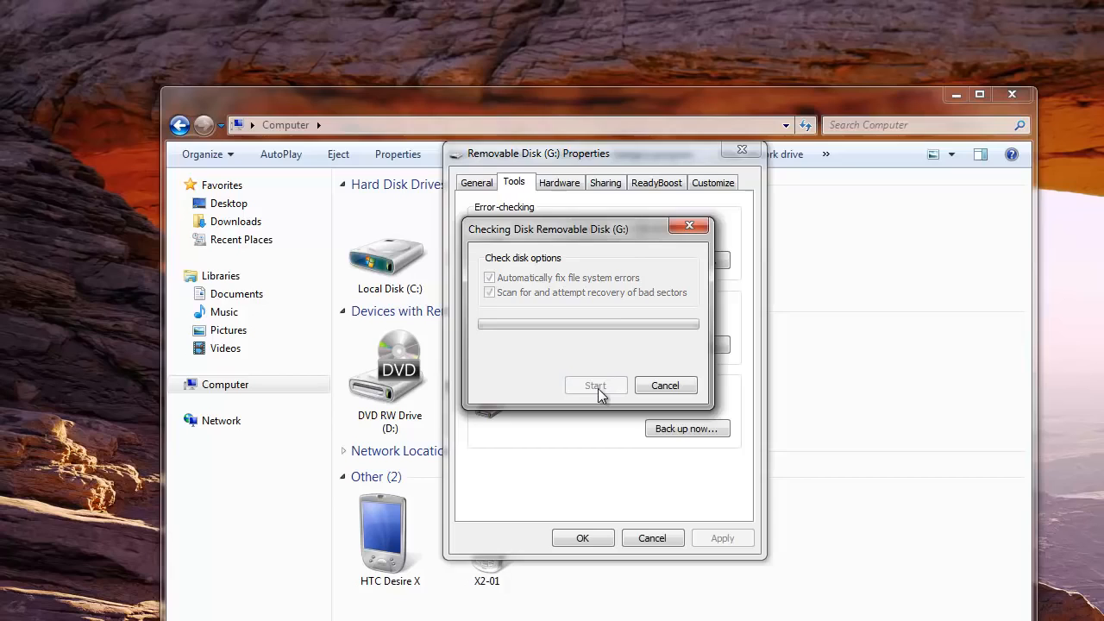
Step: Dismiss the finished disk check and G:'s properties, returning to the Computer drive list
{"action": "left_click", "coordinate": [666, 385]}
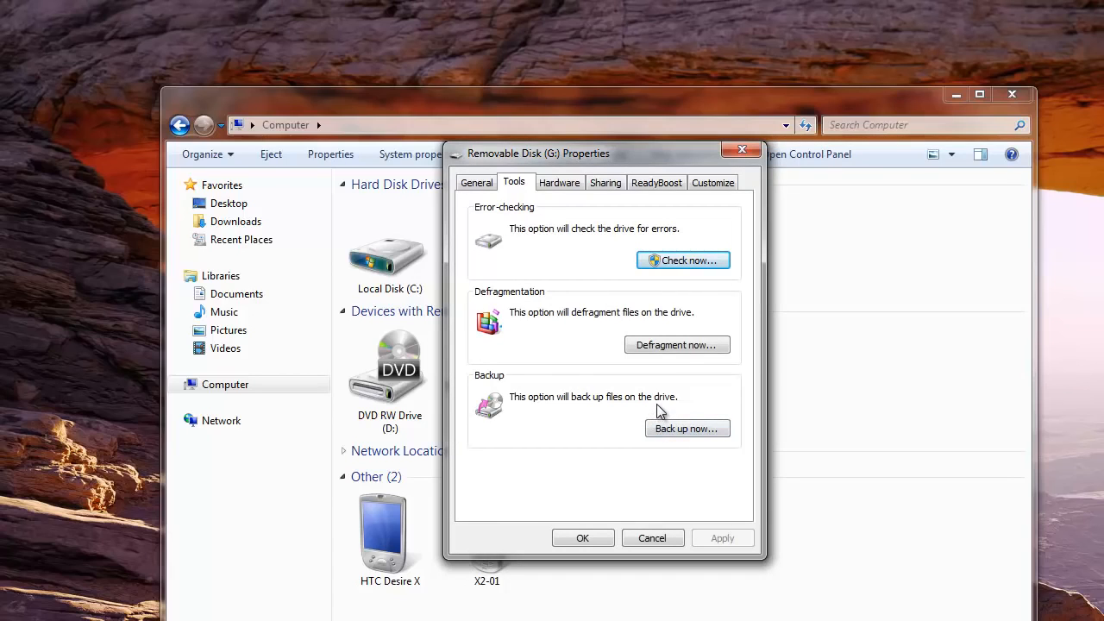
{"action": "mouse_move", "coordinate": [671, 417]}
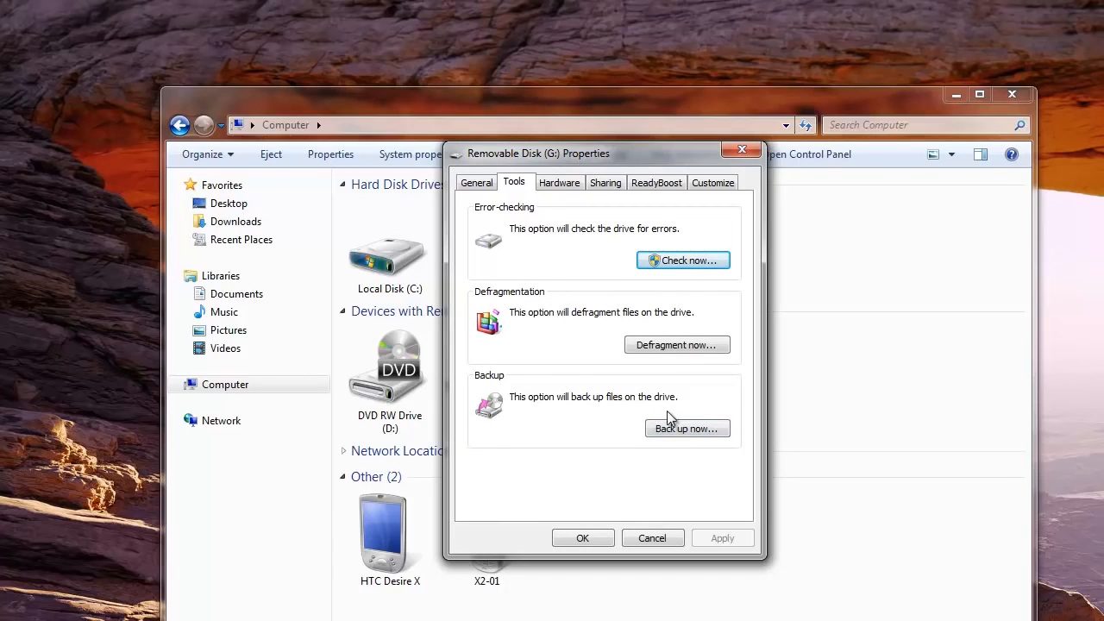
{"action": "mouse_move", "coordinate": [602, 459]}
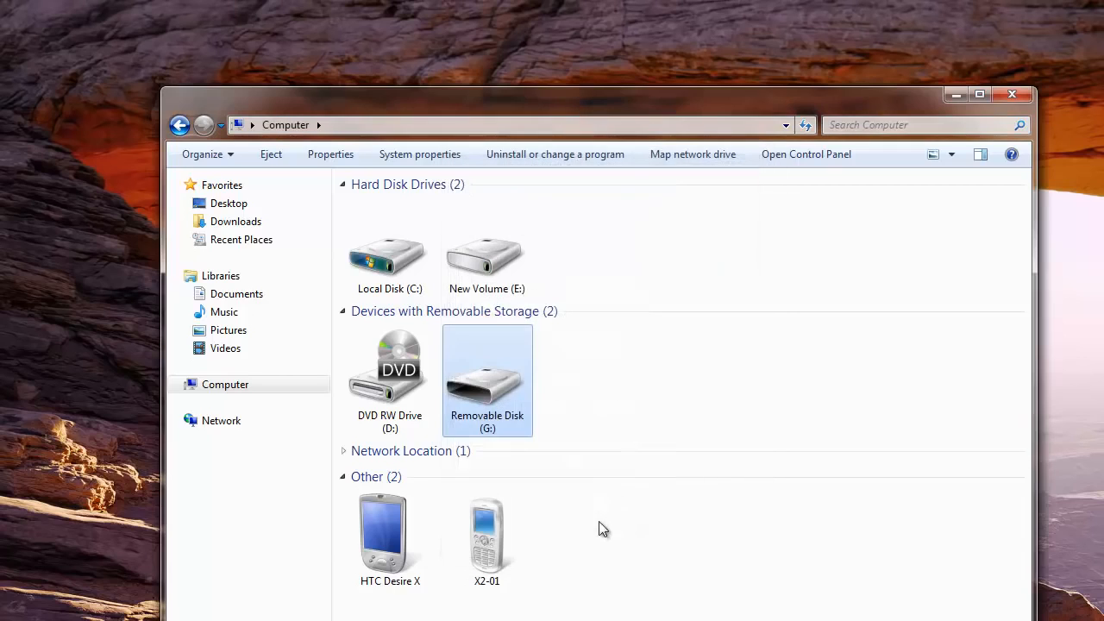
{"action": "left_click", "coordinate": [604, 527]}
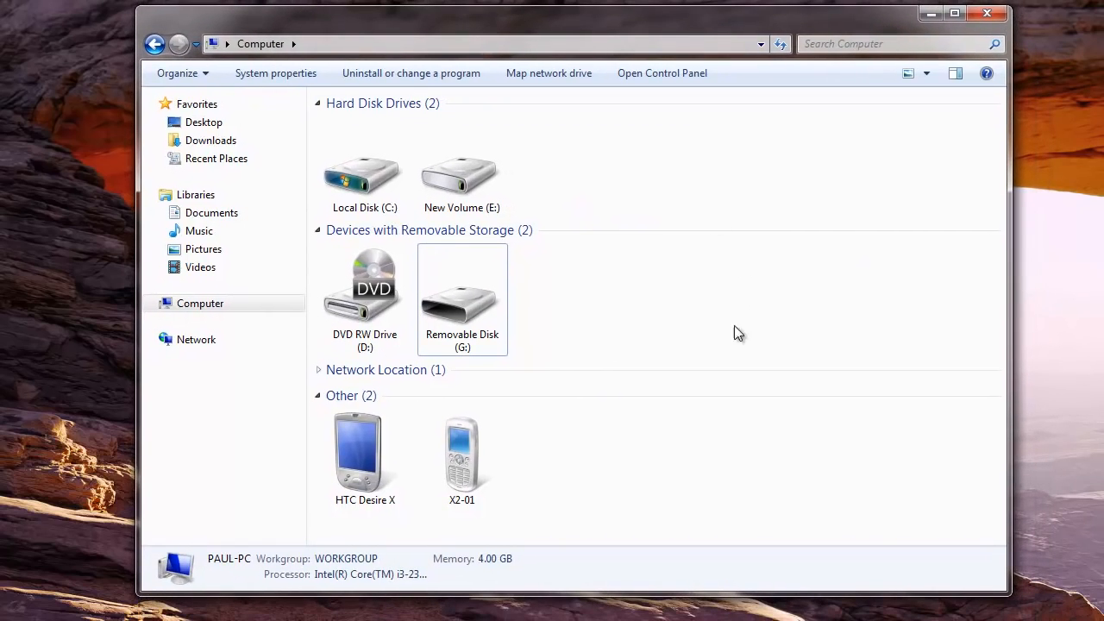
{"action": "mouse_move", "coordinate": [652, 295]}
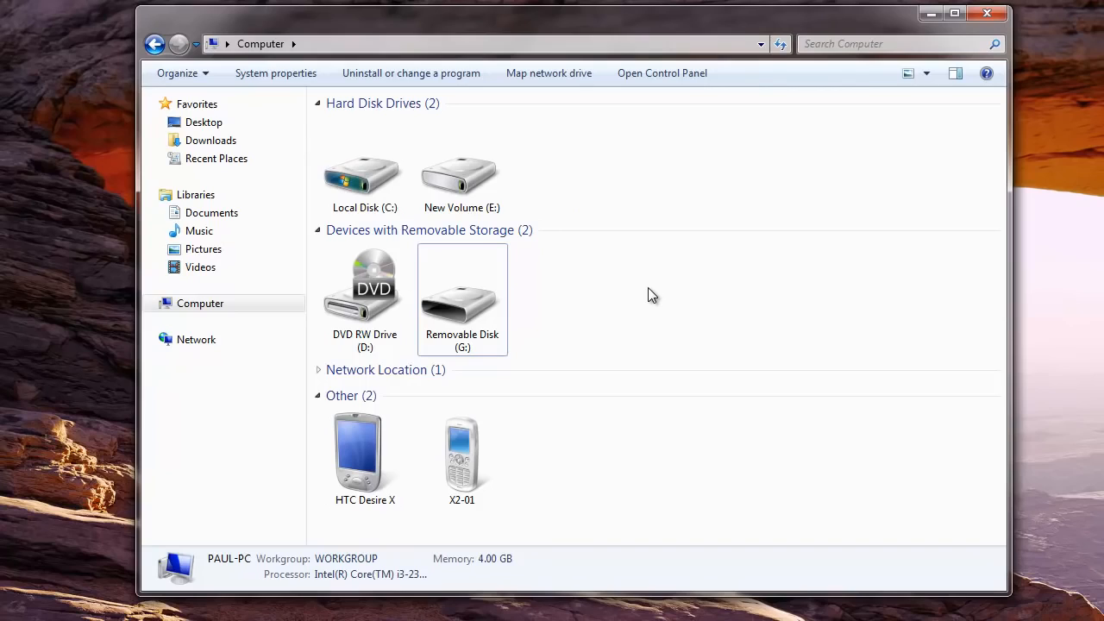
{"action": "mouse_move", "coordinate": [656, 286]}
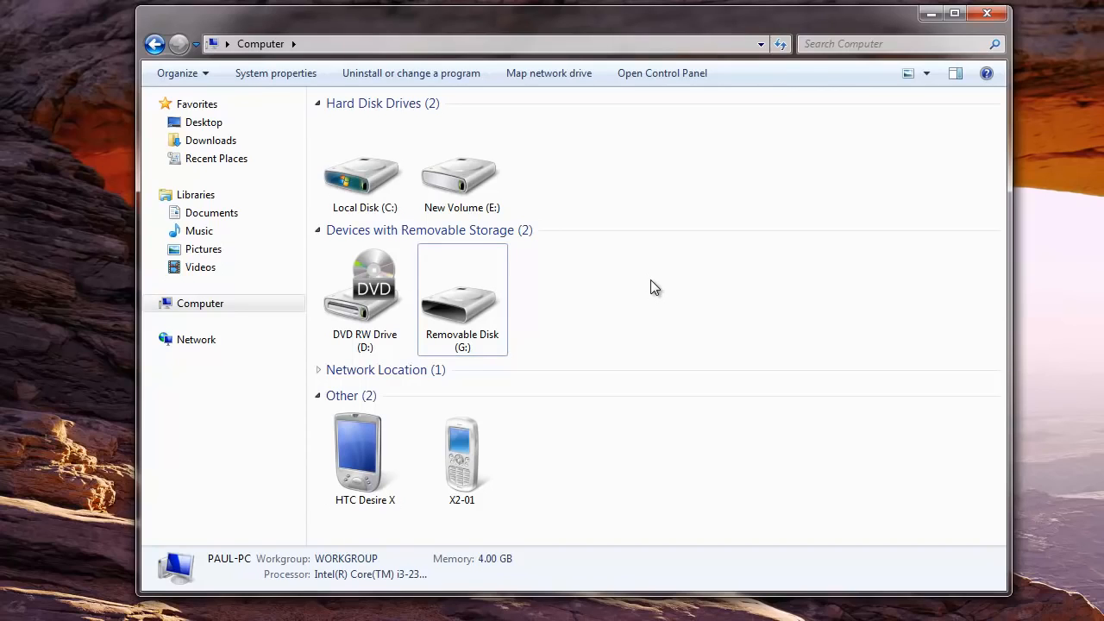
{"action": "mouse_move", "coordinate": [901, 83]}
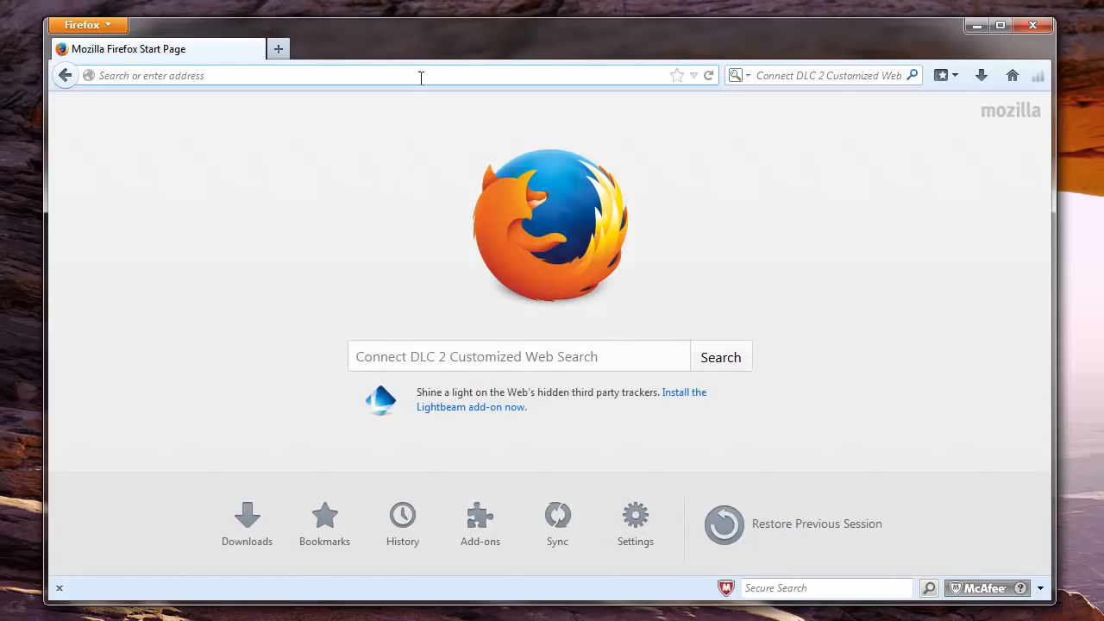
Step: Load usbharddriverecovery.net/bad.htm in Firefox and look over the bad drive recovery page
{"action": "type", "text": "us"}
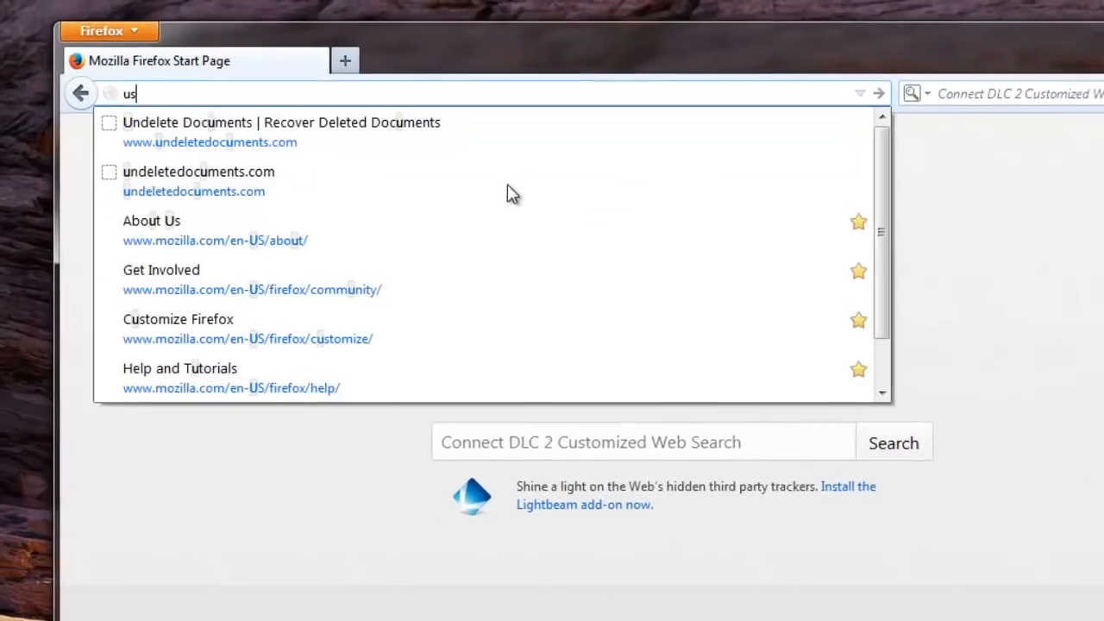
{"action": "type", "text": "usbharddriverecovery.net/ba"}
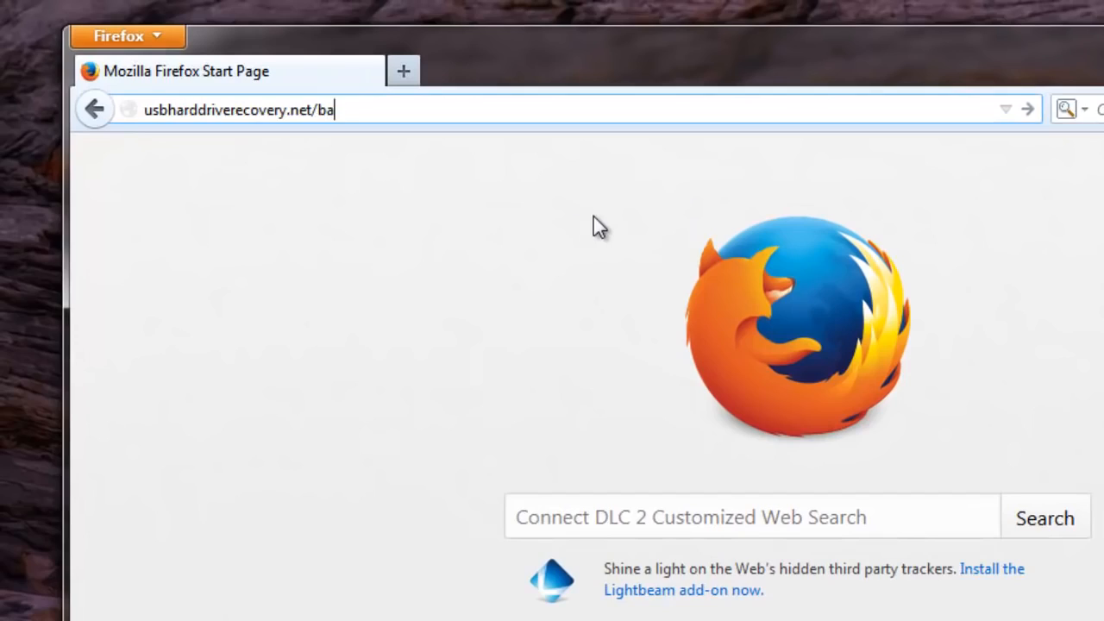
{"action": "type", "text": "d.htm"}
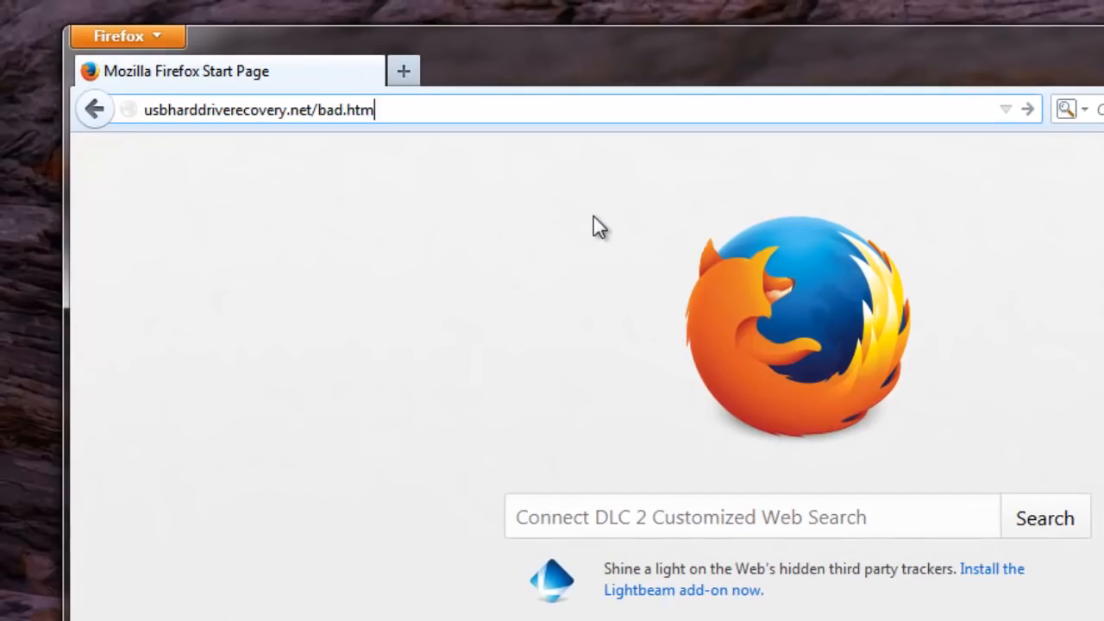
{"action": "key", "text": "Return"}
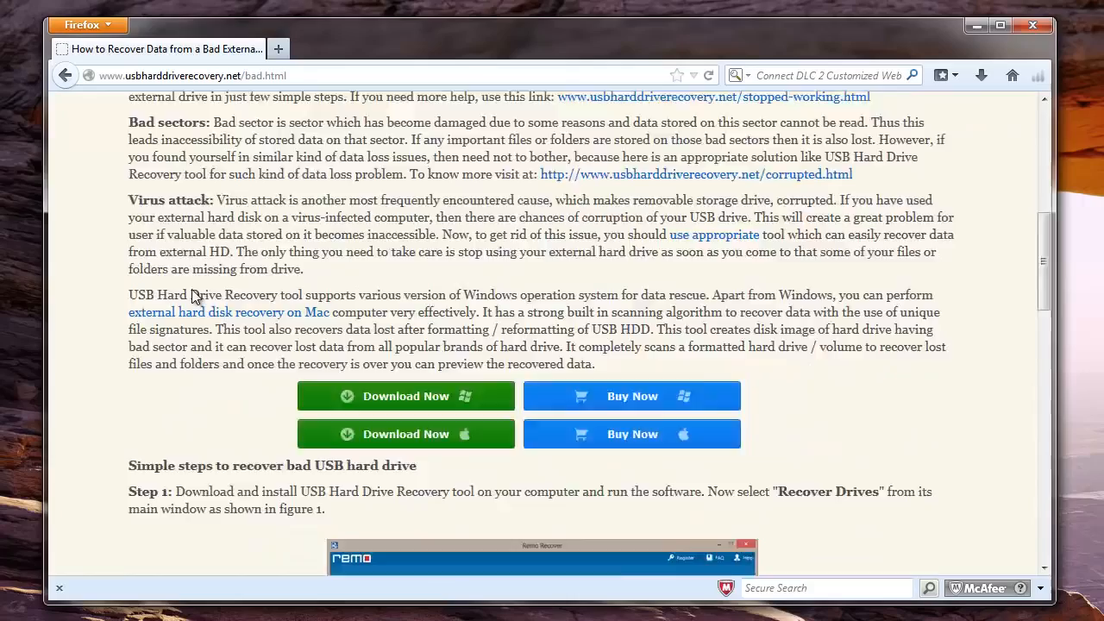
{"action": "scroll", "scroll_direction": "up", "scroll_amount": 3}
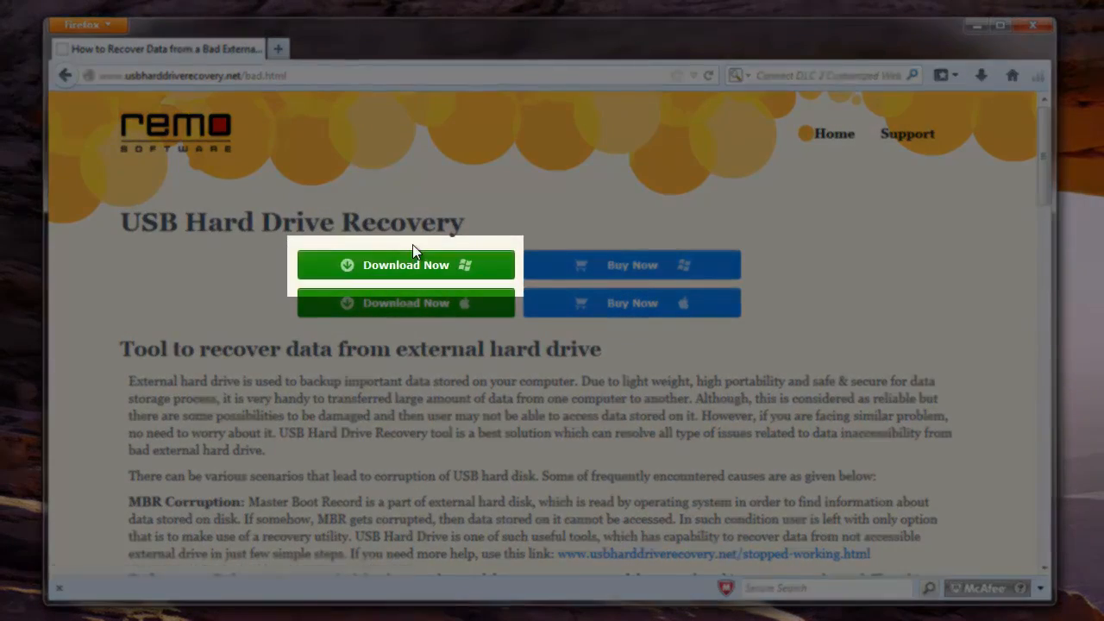
{"action": "mouse_move", "coordinate": [976, 26]}
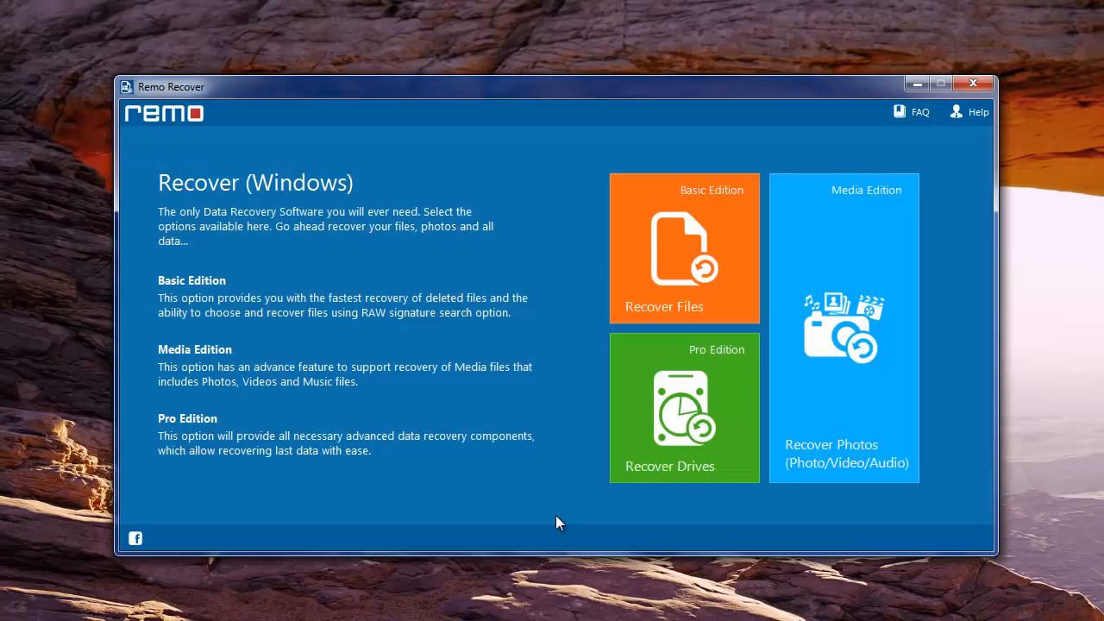
{"action": "mouse_move", "coordinate": [698, 405]}
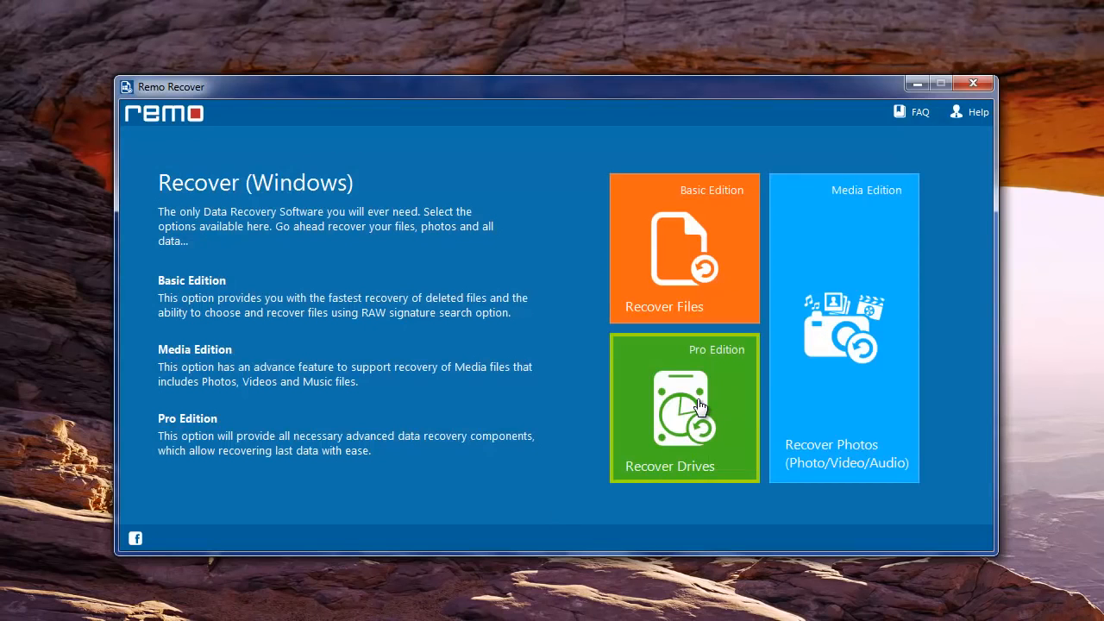
Step: Choose Recover Drives, search Disk - 1 for partitions and select its FAT32 partition
{"action": "left_click", "coordinate": [683, 408]}
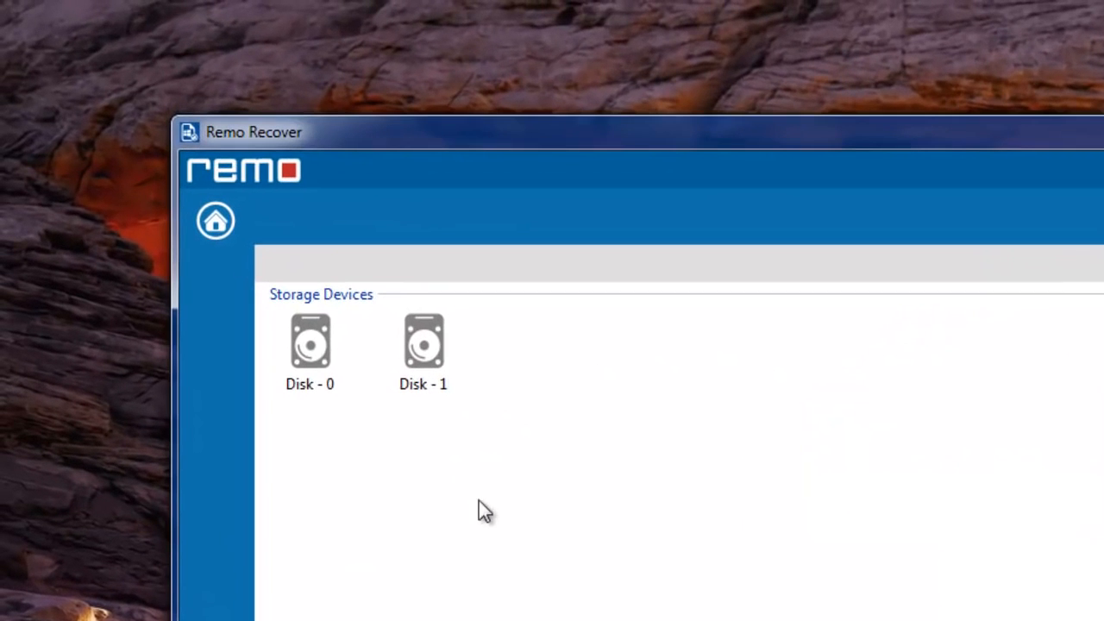
{"action": "left_click", "coordinate": [424, 352]}
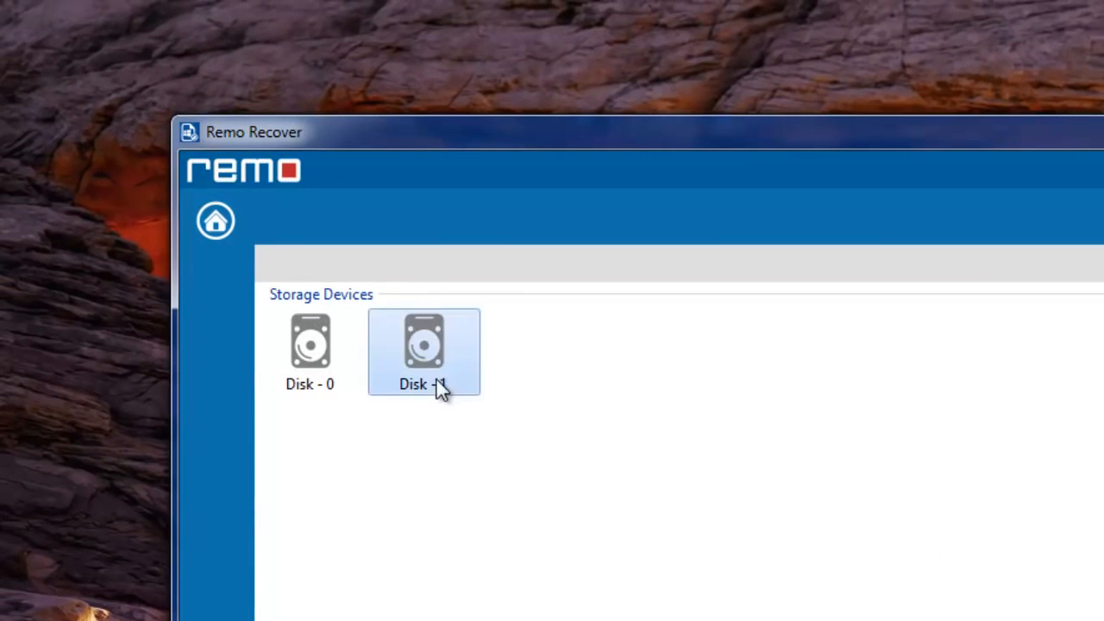
{"action": "double_click", "coordinate": [424, 348]}
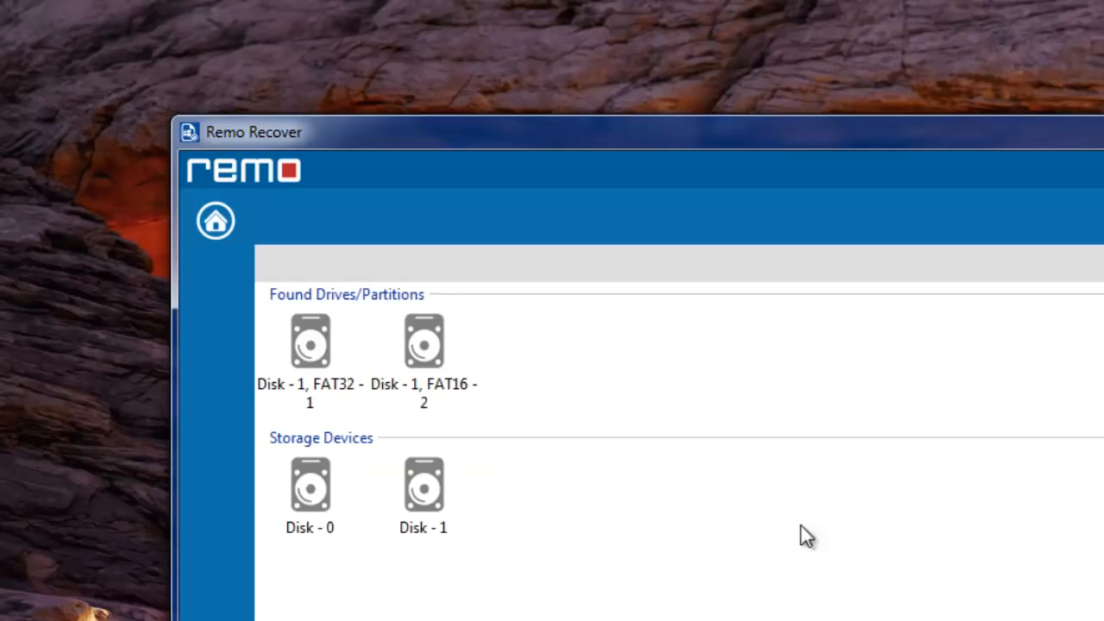
{"action": "mouse_move", "coordinate": [596, 548]}
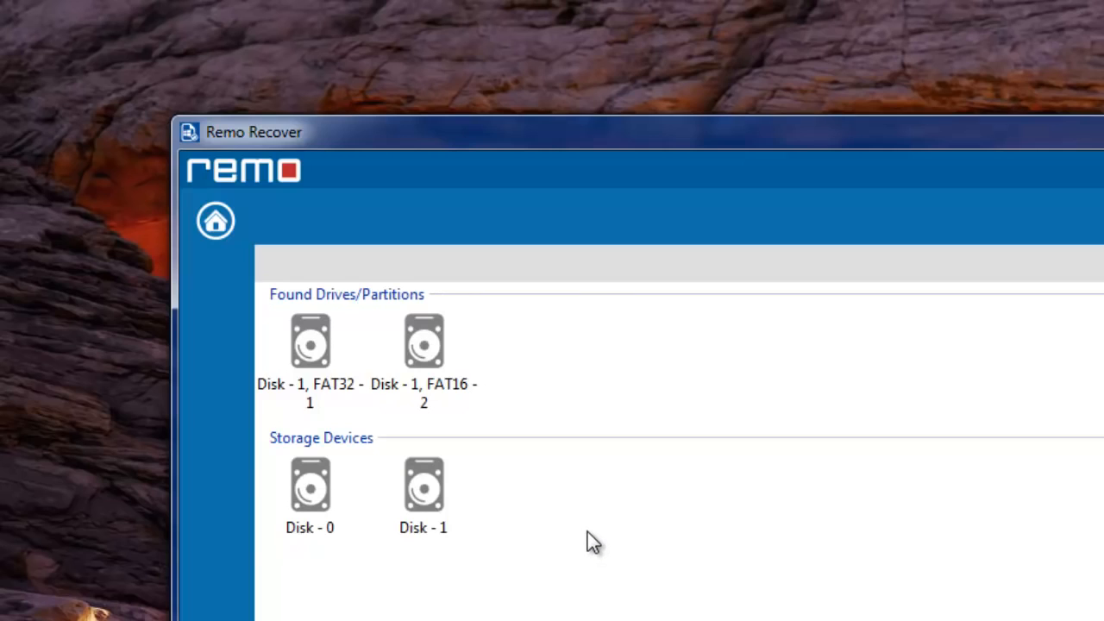
{"action": "left_click", "coordinate": [308, 349]}
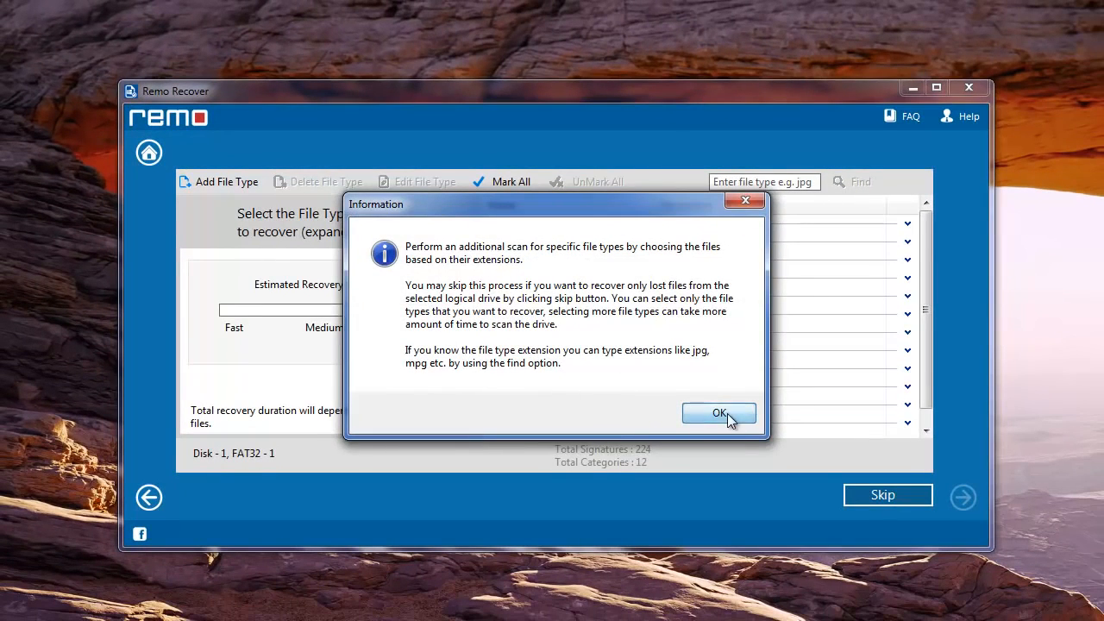
Step: Dismiss the file-type note and skip file-type selection to scan Disk 1's FAT32 partition
{"action": "left_click", "coordinate": [719, 414]}
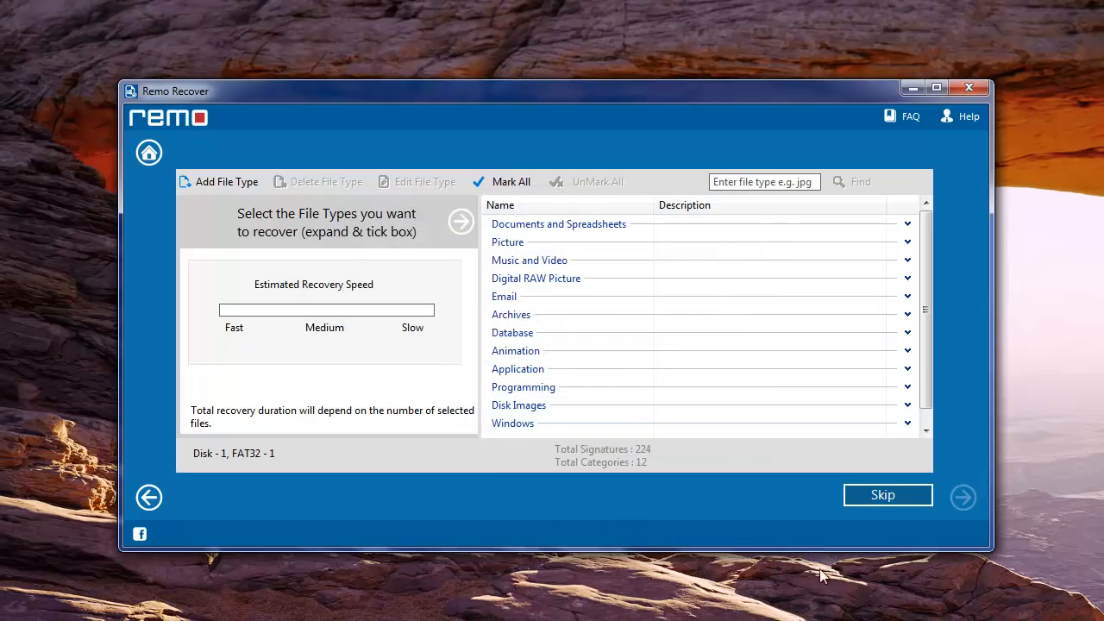
{"action": "mouse_move", "coordinate": [613, 515]}
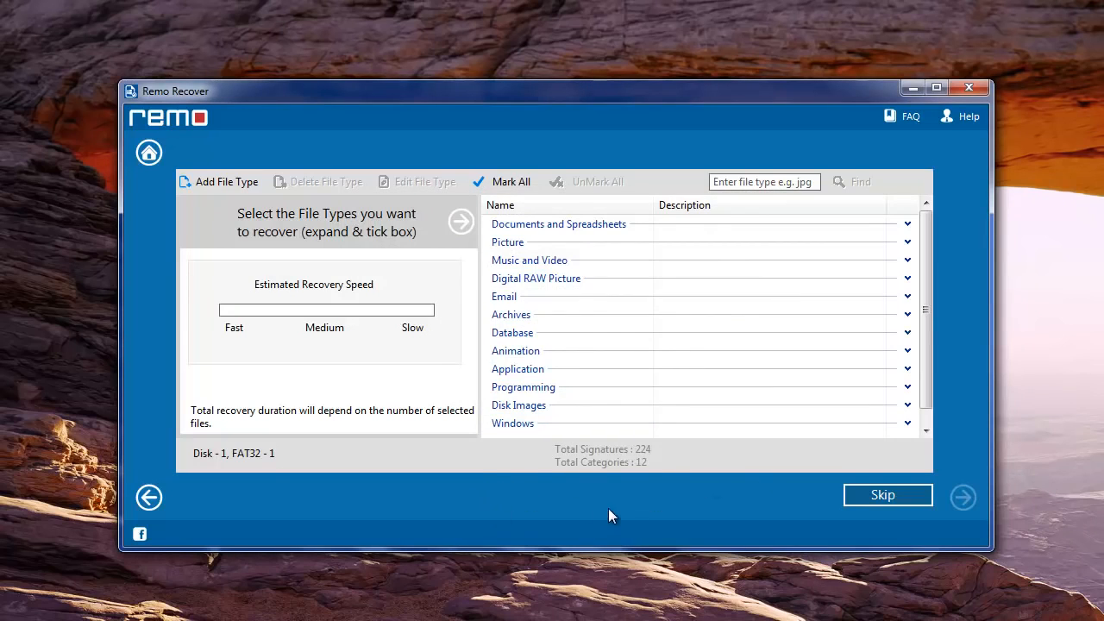
{"action": "left_click", "coordinate": [886, 494]}
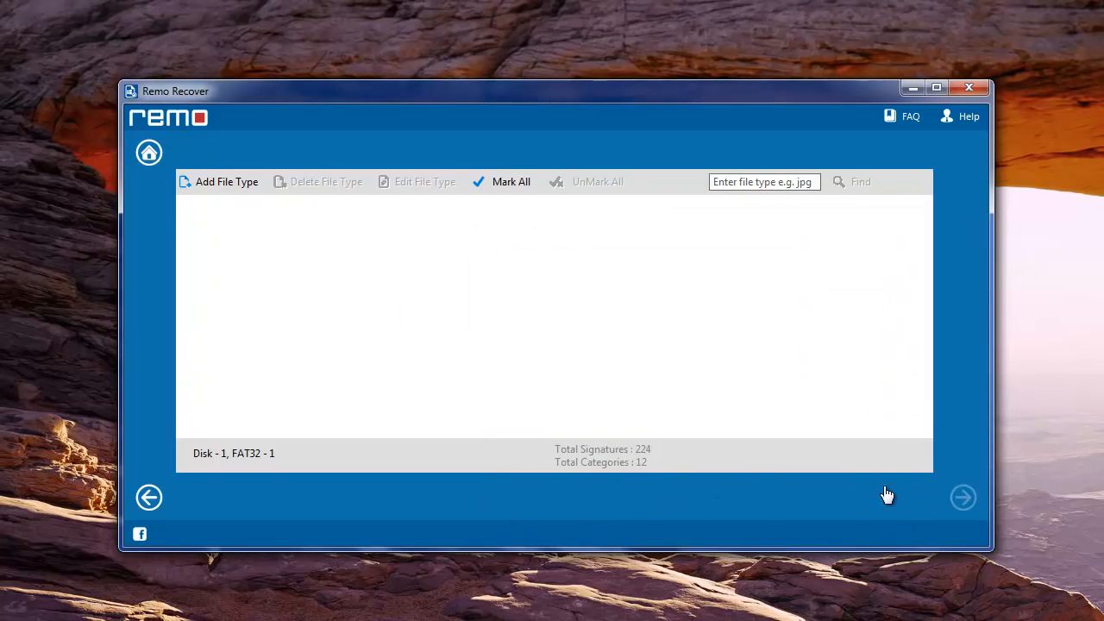
Step: Mark the AUDIO and Songs folders in the 805 MB scan results and move on to the save options
{"action": "left_click", "coordinate": [963, 496]}
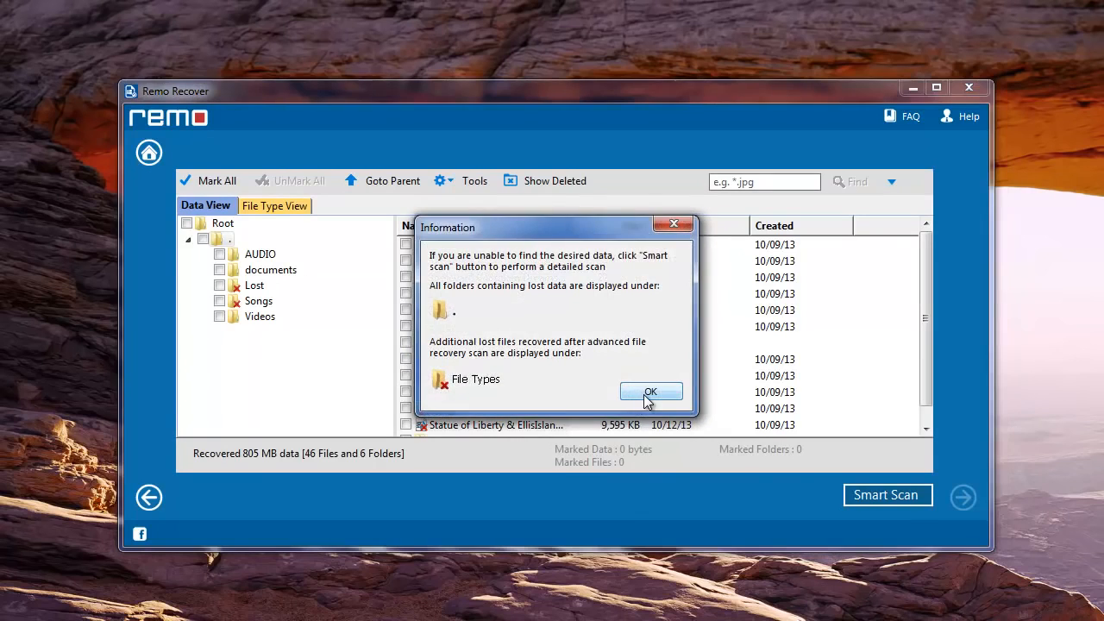
{"action": "left_click", "coordinate": [650, 390]}
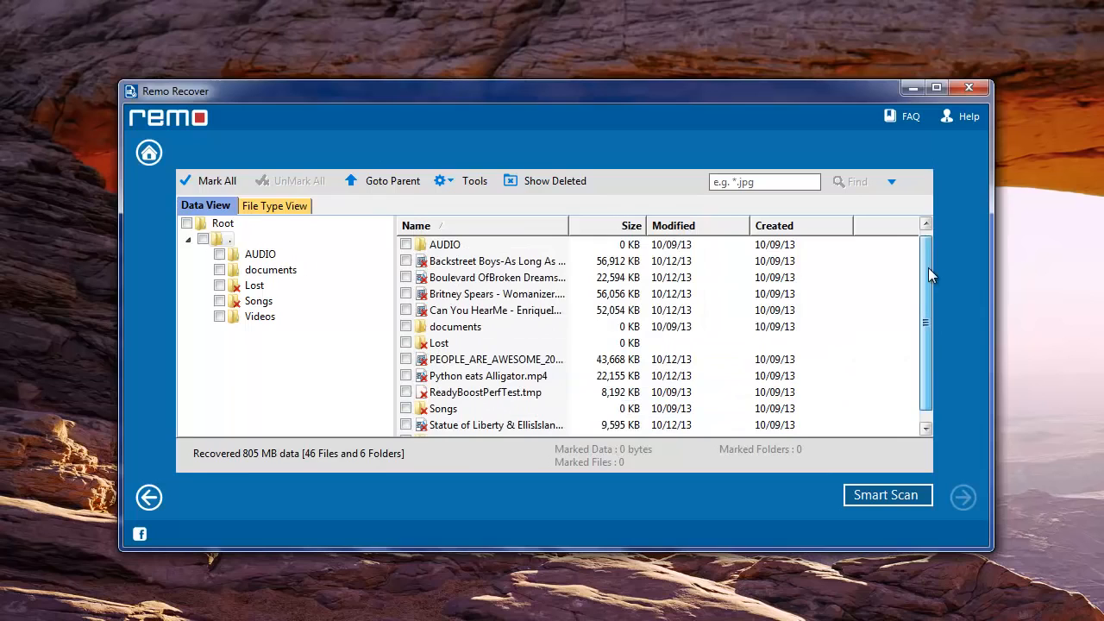
{"action": "mouse_move", "coordinate": [221, 262]}
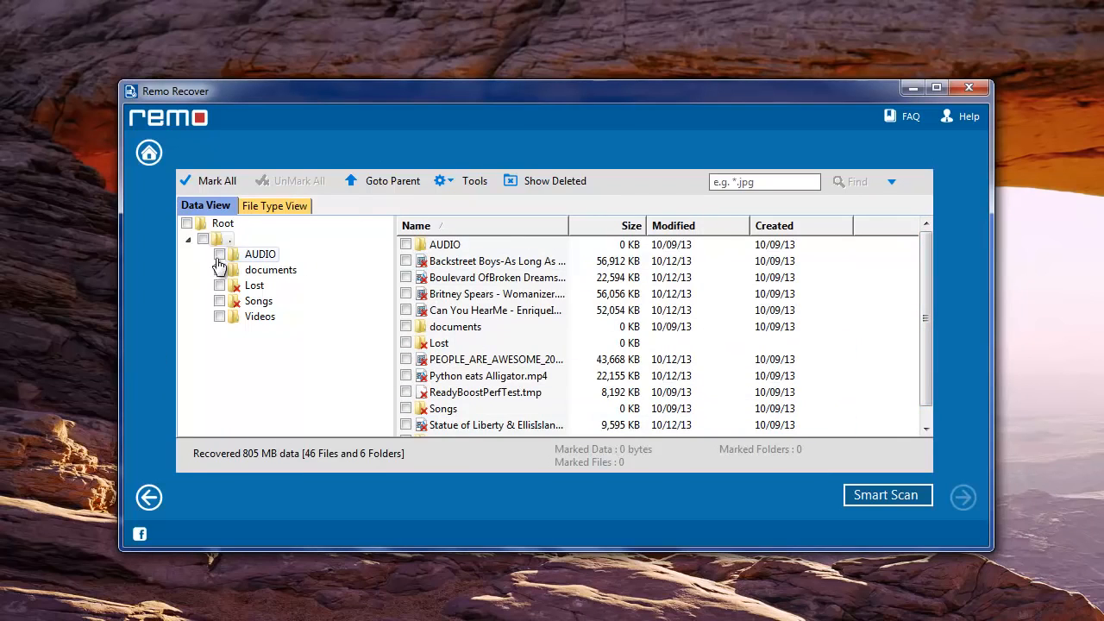
{"action": "left_click", "coordinate": [219, 238]}
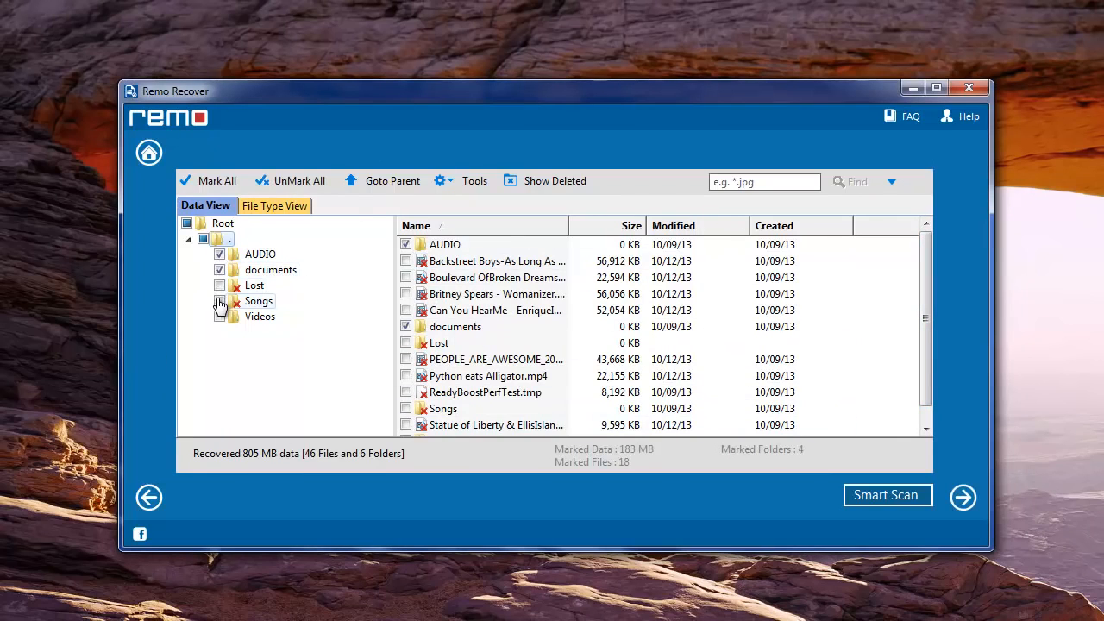
{"action": "left_click", "coordinate": [219, 316]}
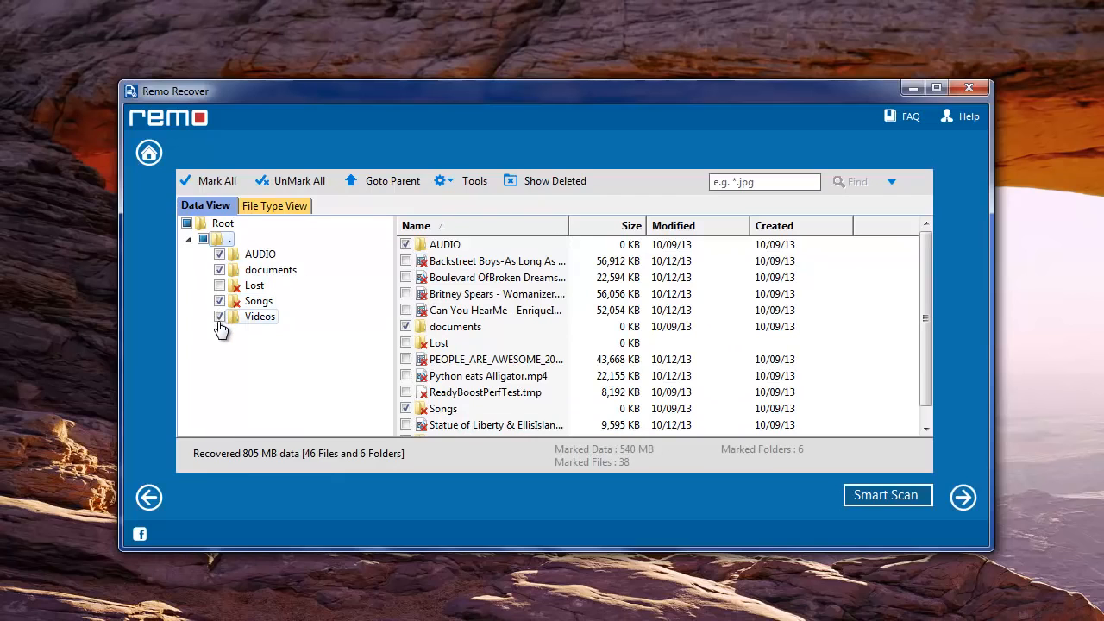
{"action": "left_click", "coordinate": [962, 496]}
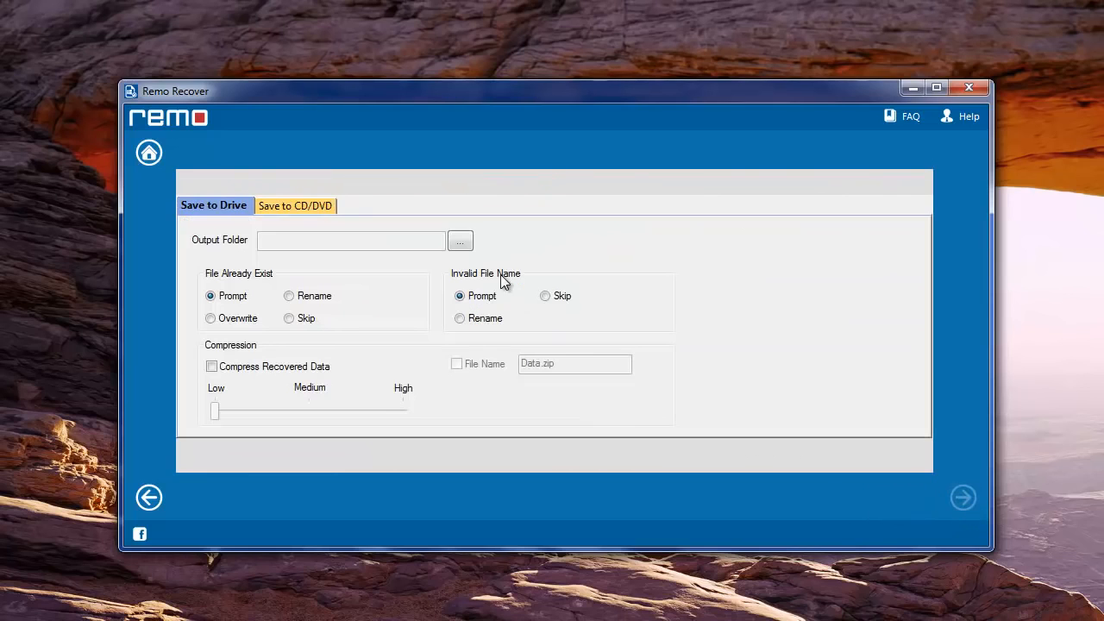
Step: Set New Volume (E:) as the output folder and save the recovered files there
{"action": "left_click", "coordinate": [459, 241]}
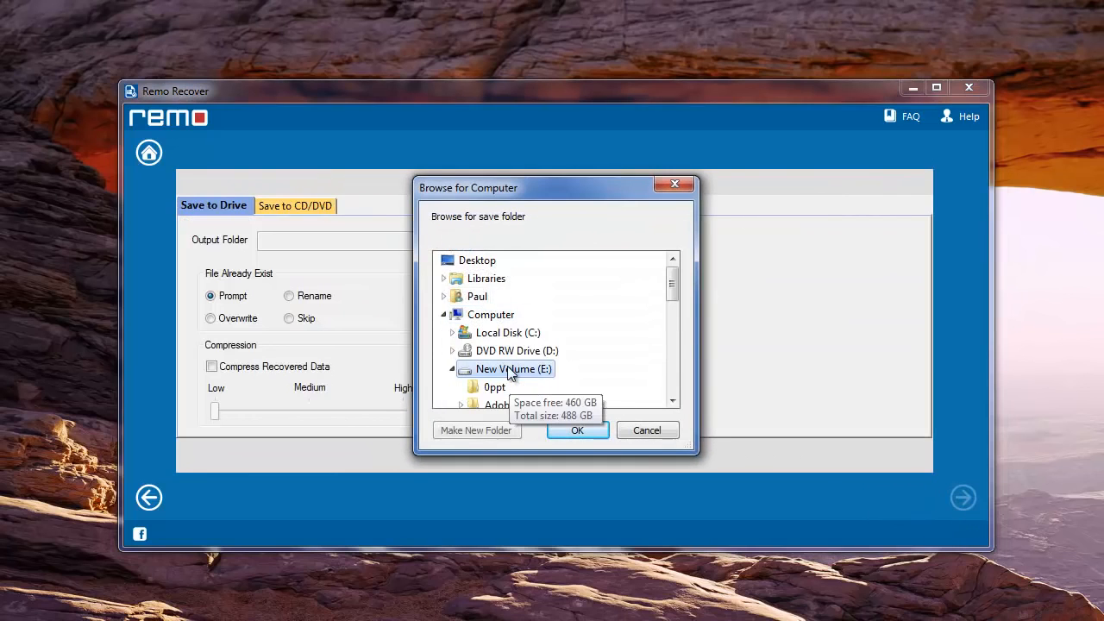
{"action": "left_click", "coordinate": [576, 430]}
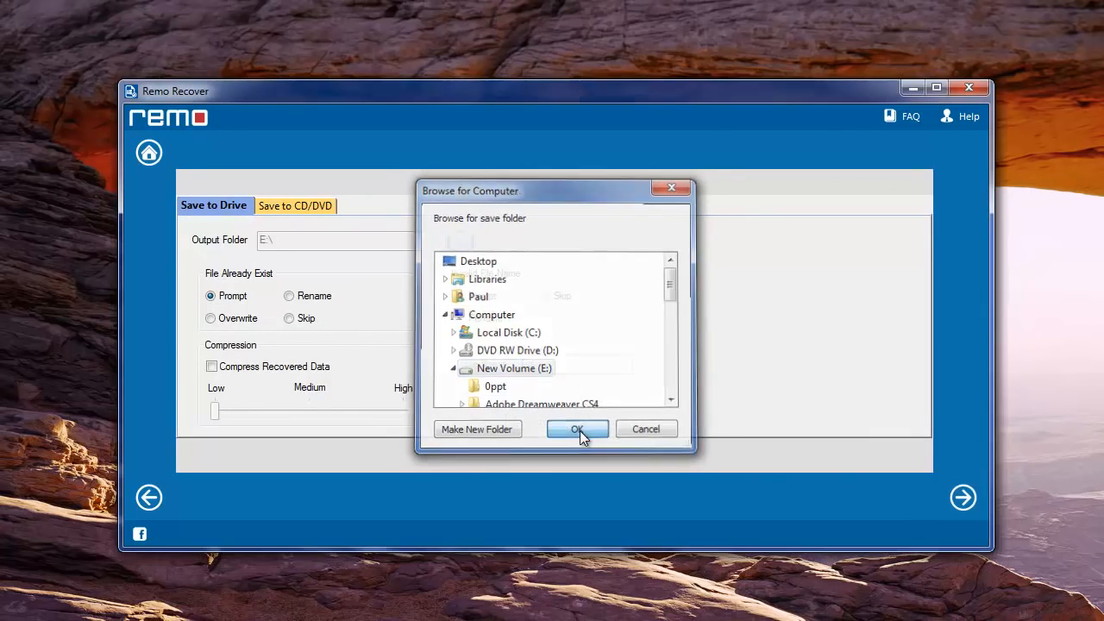
{"action": "left_click", "coordinate": [576, 427]}
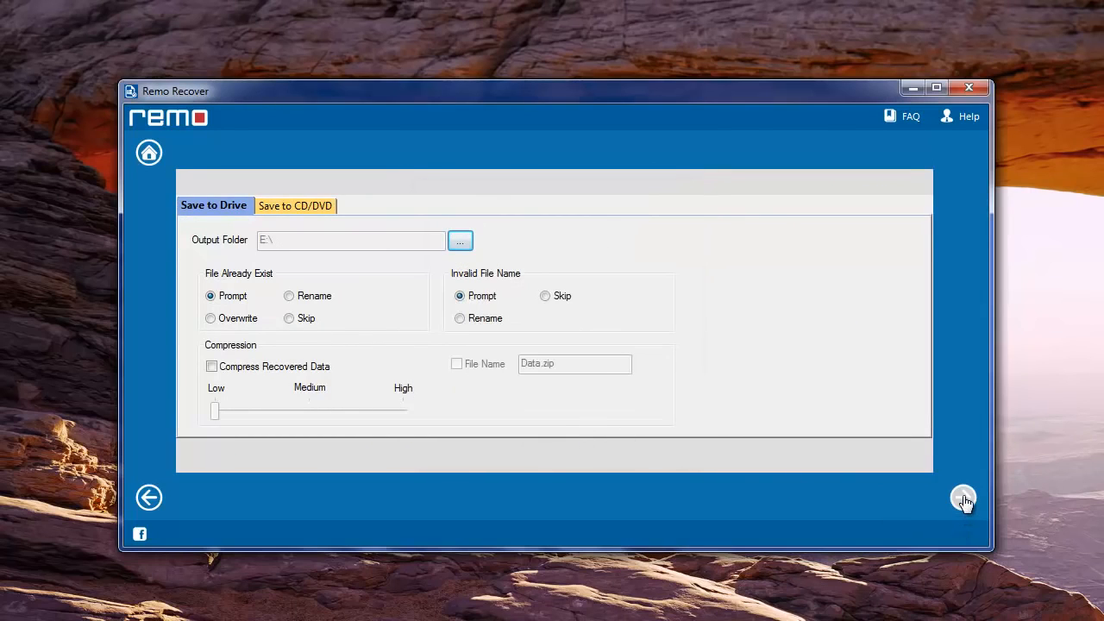
{"action": "left_click", "coordinate": [962, 500]}
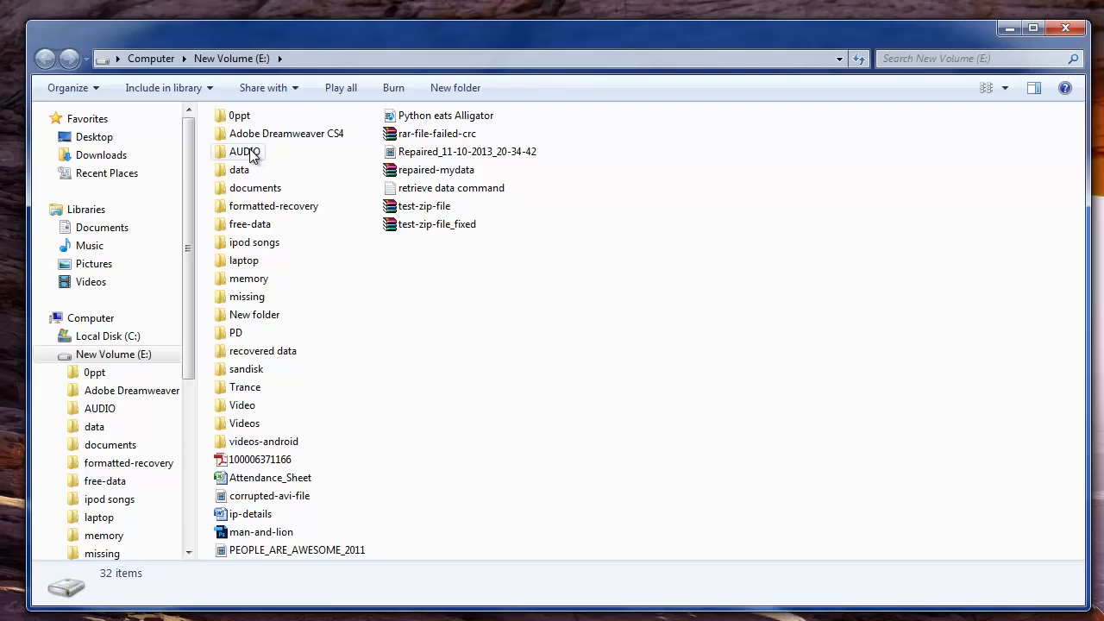
Step: Browse the recovered documents folder on E:, then the Videos folder holding seven video files
{"action": "double_click", "coordinate": [245, 152]}
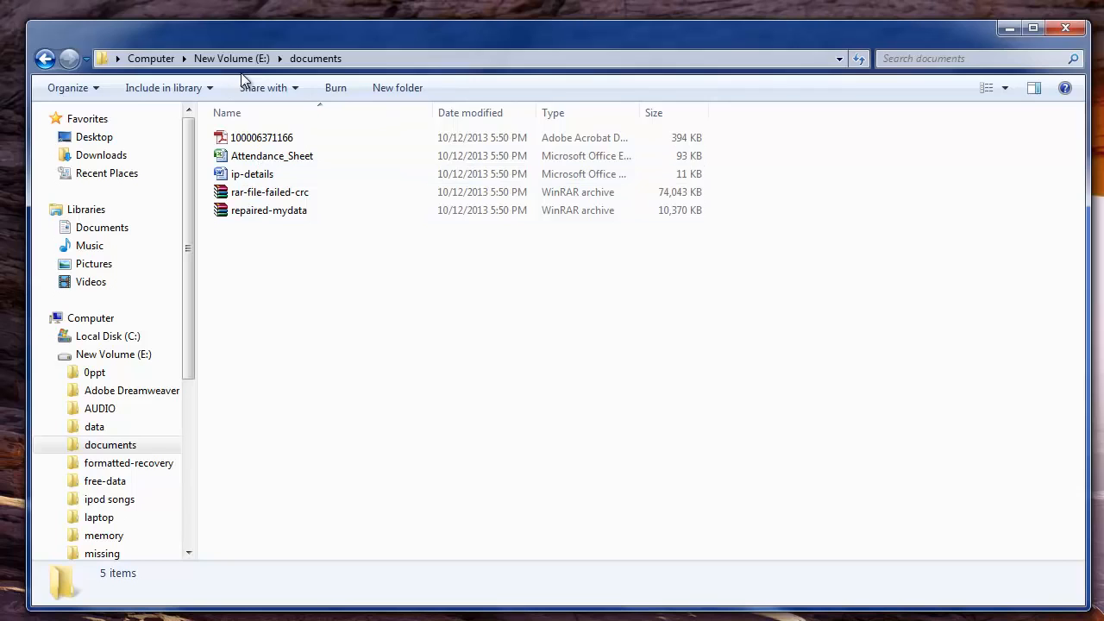
{"action": "left_click", "coordinate": [231, 58]}
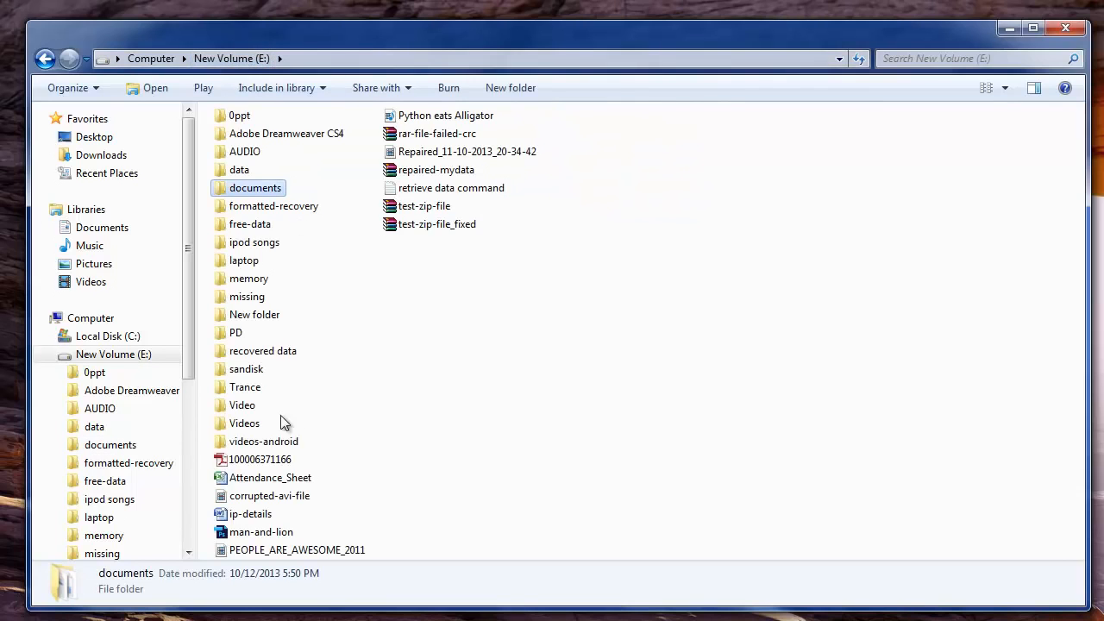
{"action": "double_click", "coordinate": [245, 423]}
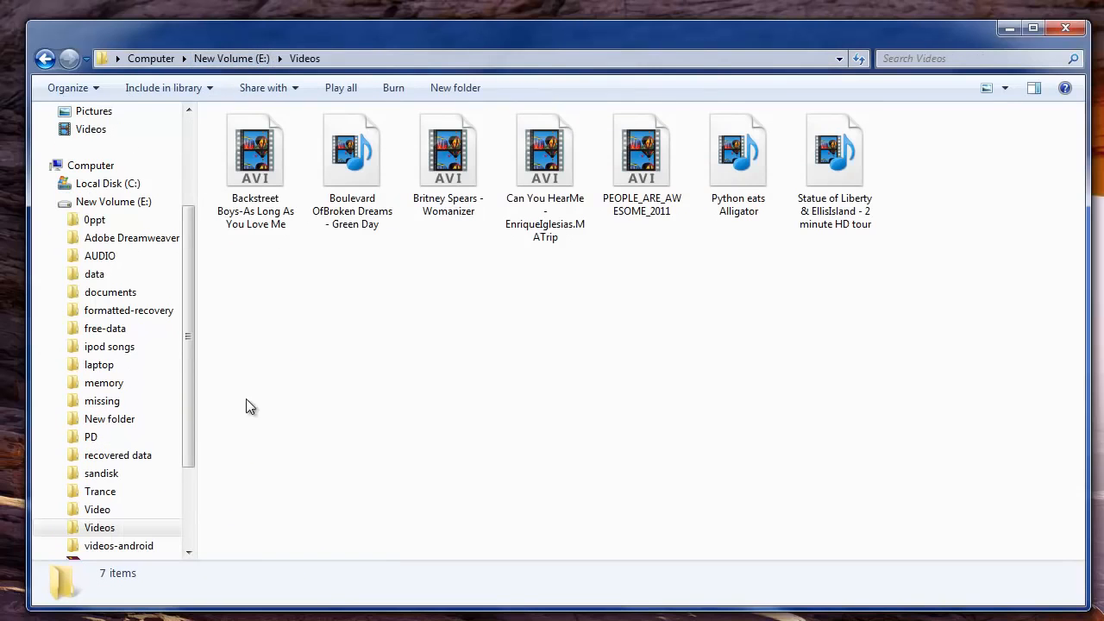